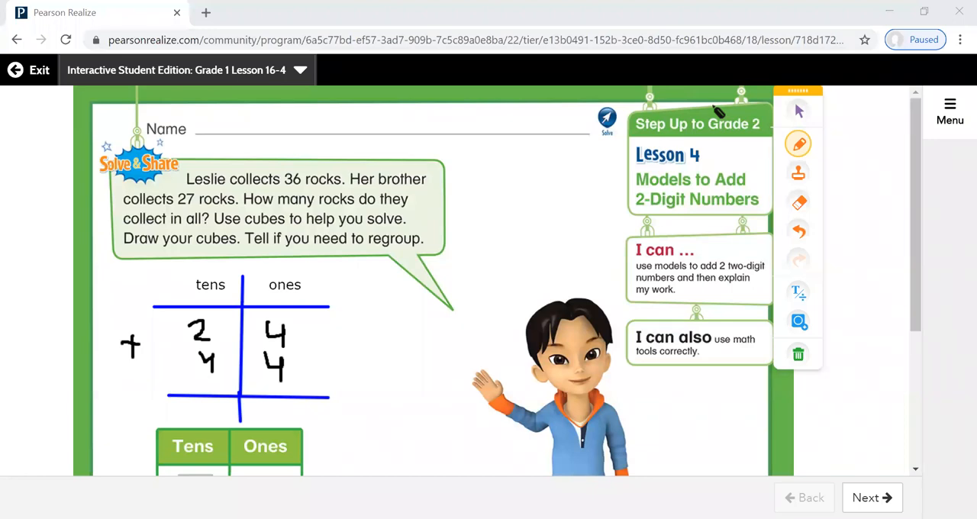
mouse_move(523, 252)
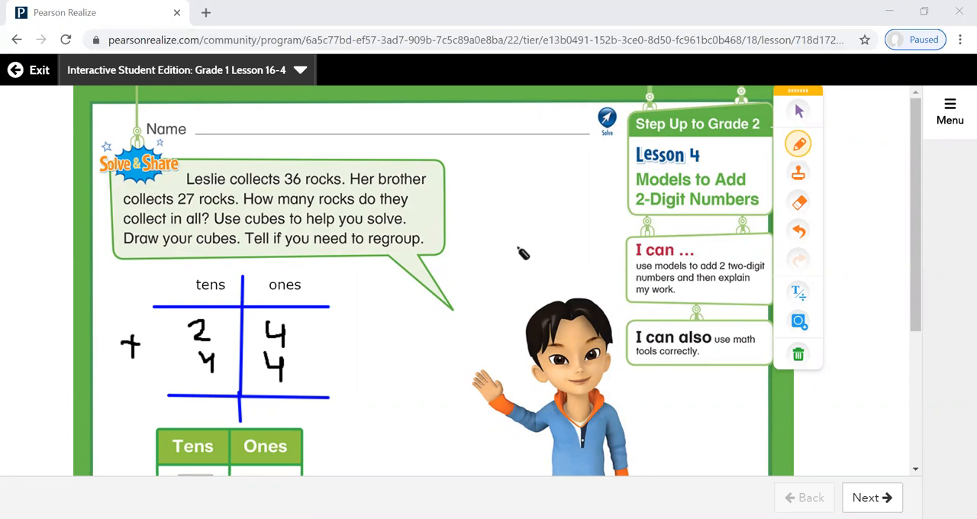
mouse_move(538, 254)
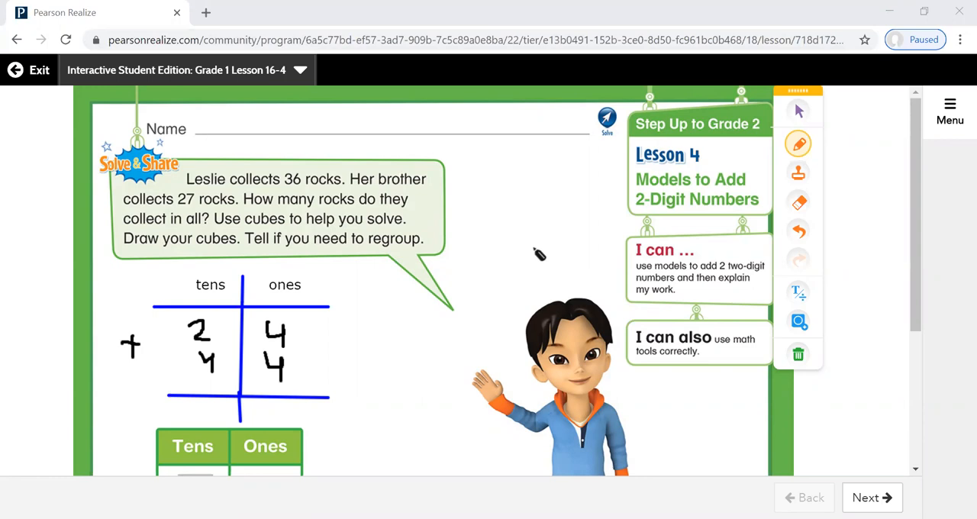
mouse_move(181, 341)
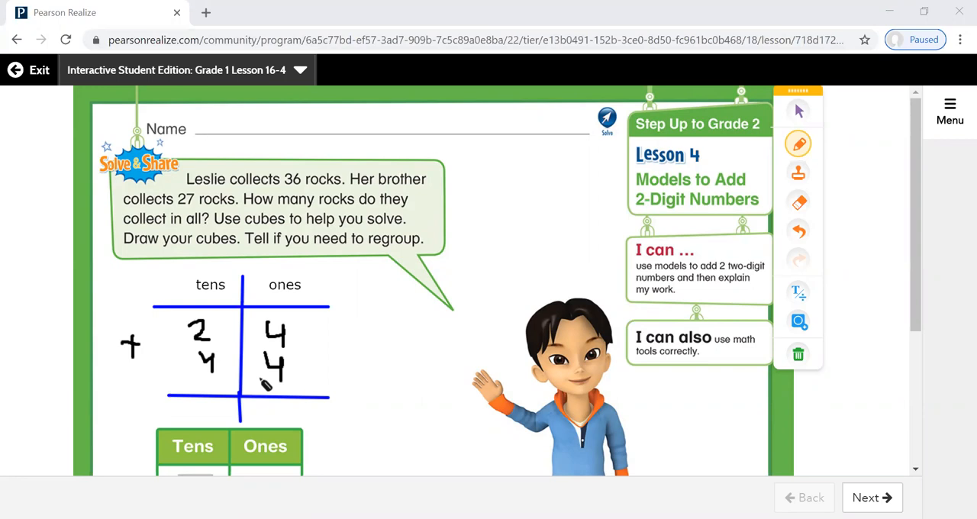
mouse_move(377, 330)
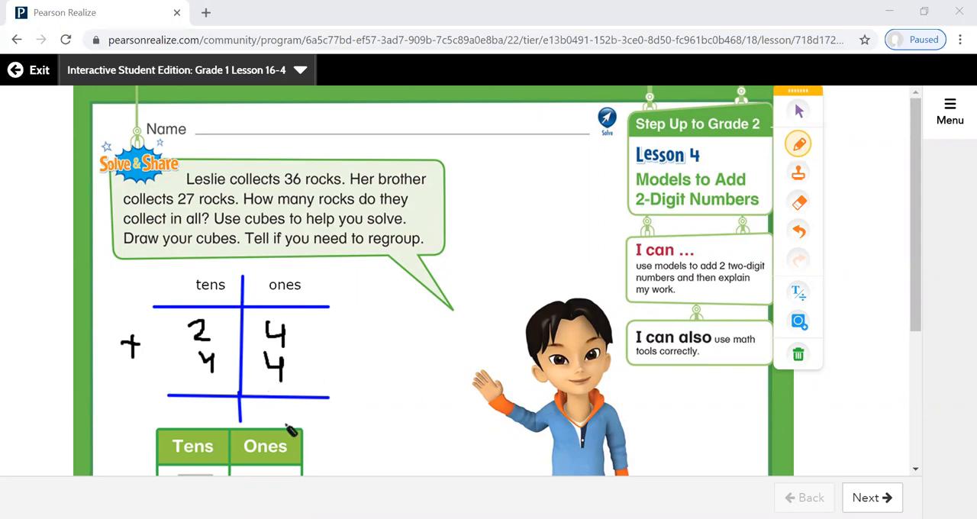
mouse_move(285, 412)
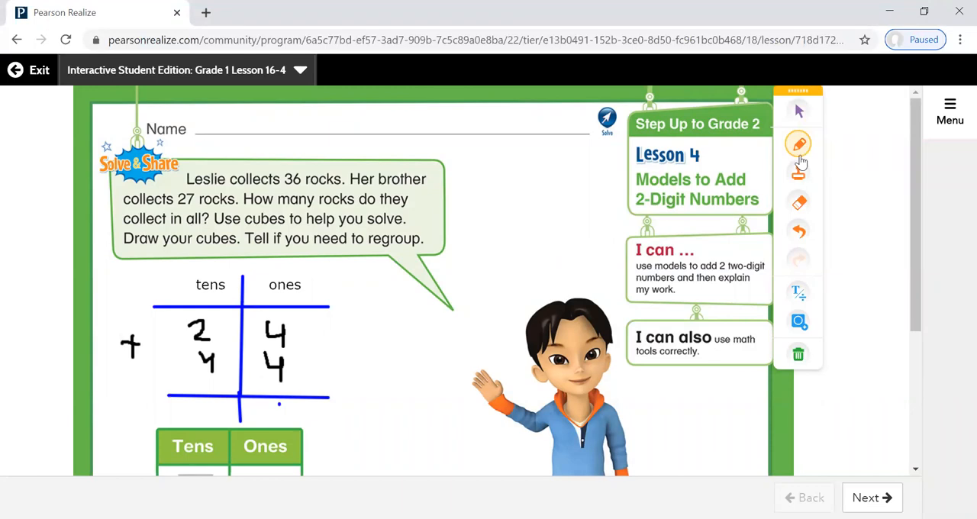
Choose the blue pen and write 6 in tens and 8 in ones under the chart.
click(798, 144)
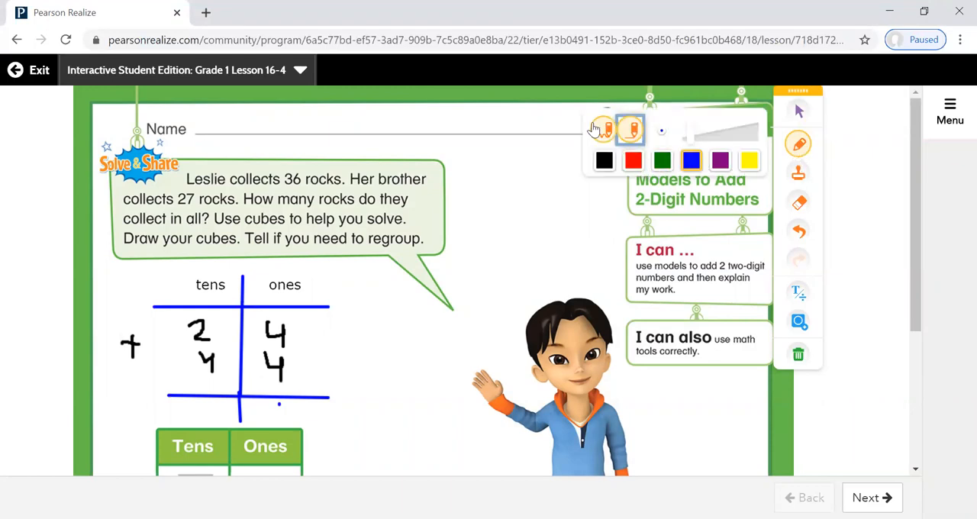
click(630, 128)
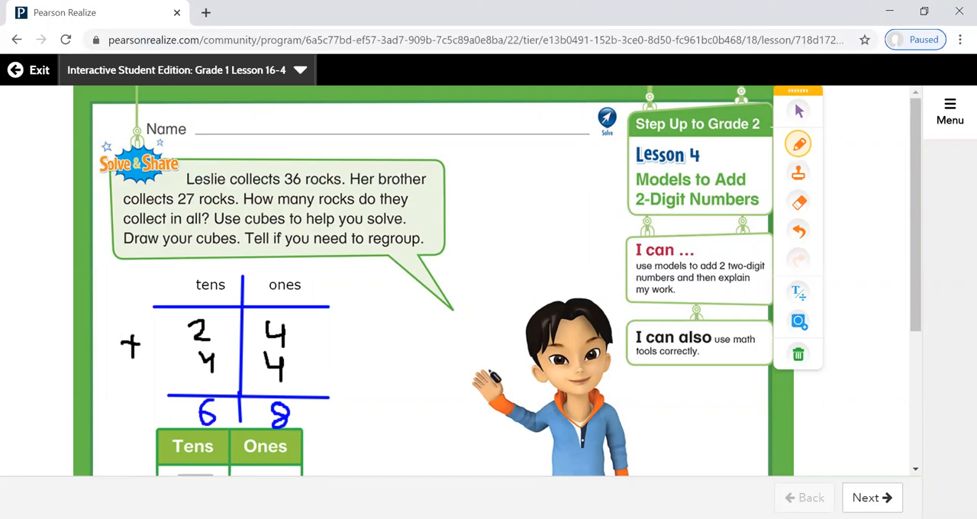
Delete all page handwriting, reselect the blue pen, and circle 36 and 27 in the rocks problem.
click(798, 353)
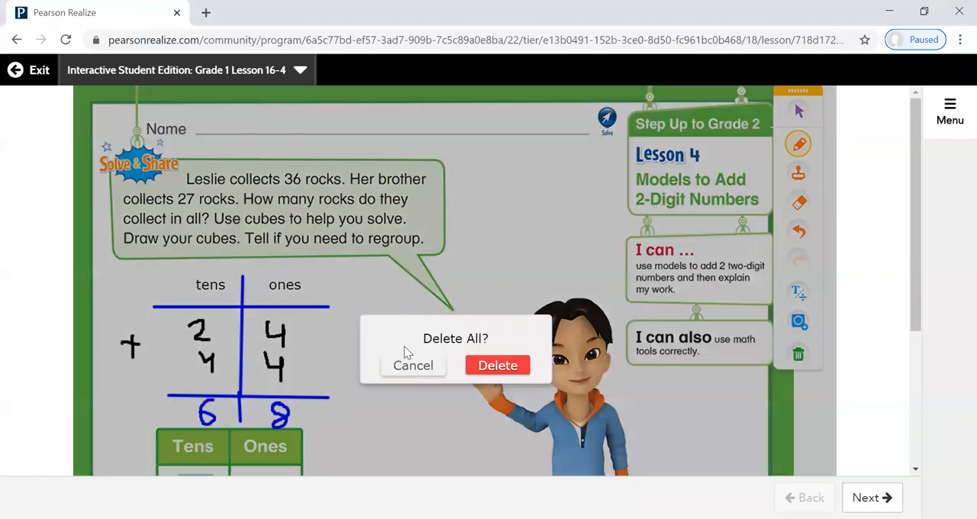
click(497, 364)
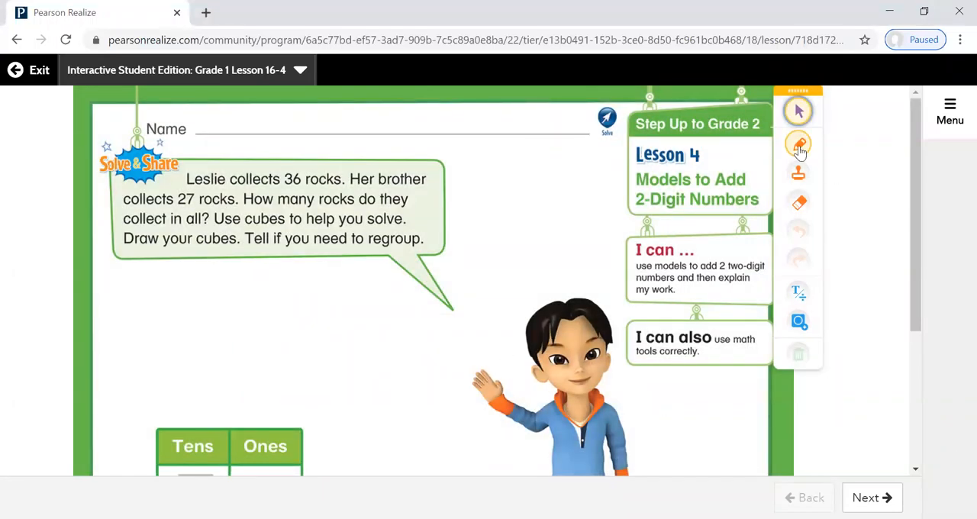
click(798, 143)
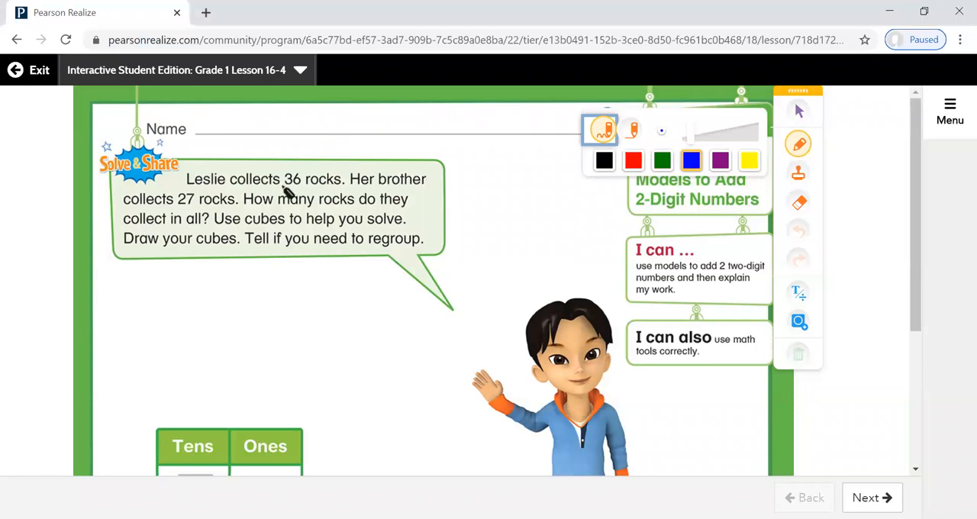
drag(288, 183, 291, 171)
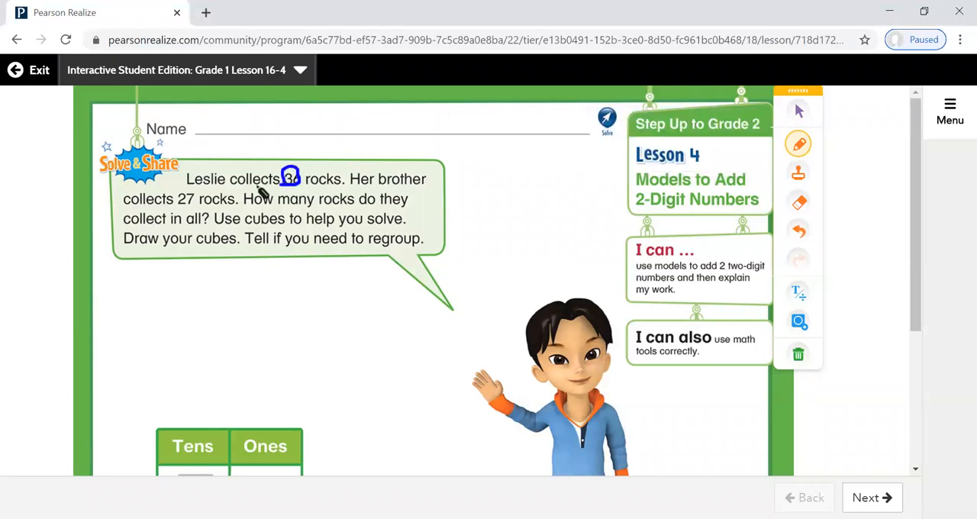
drag(191, 183, 179, 210)
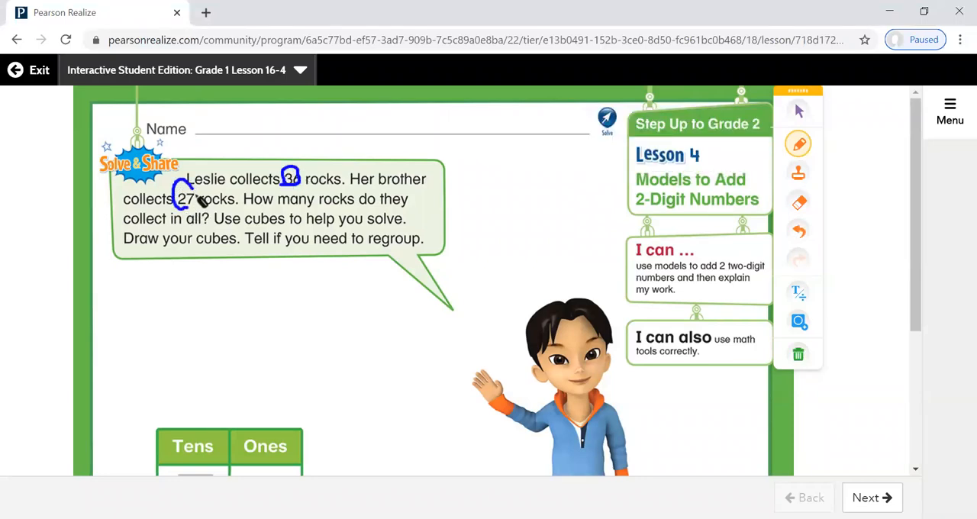
drag(179, 187, 195, 209)
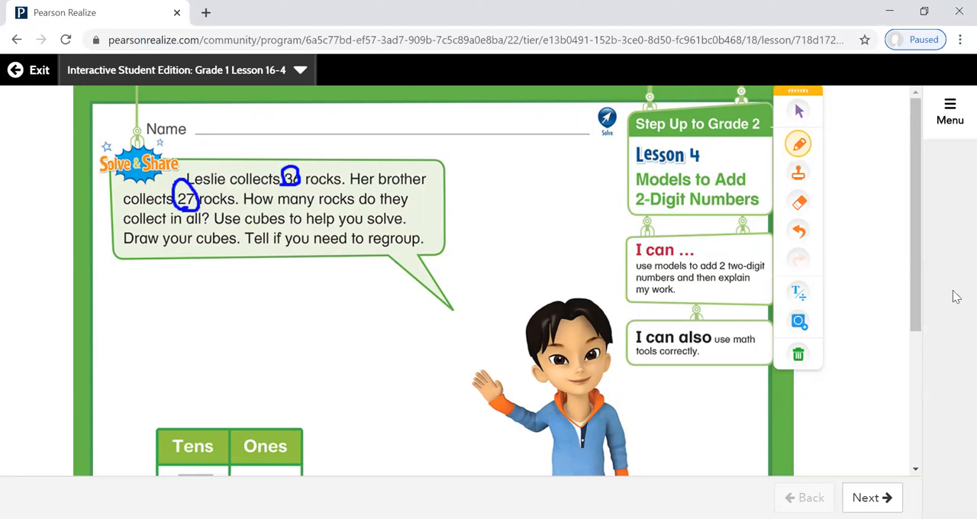
Write 36 plus 27 in the Tens/Ones chart, with totals 13 ones and 5 tens.
scroll(down, 3)
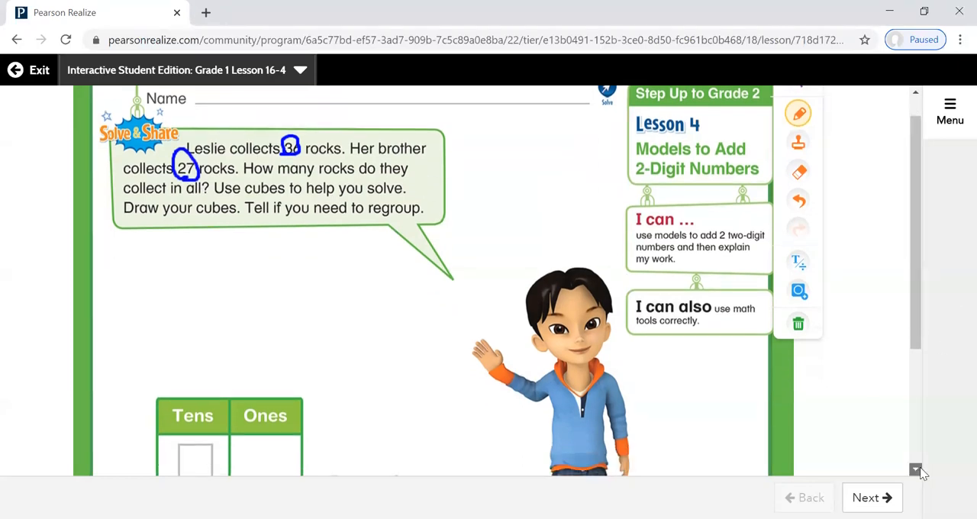
scroll(down, 3)
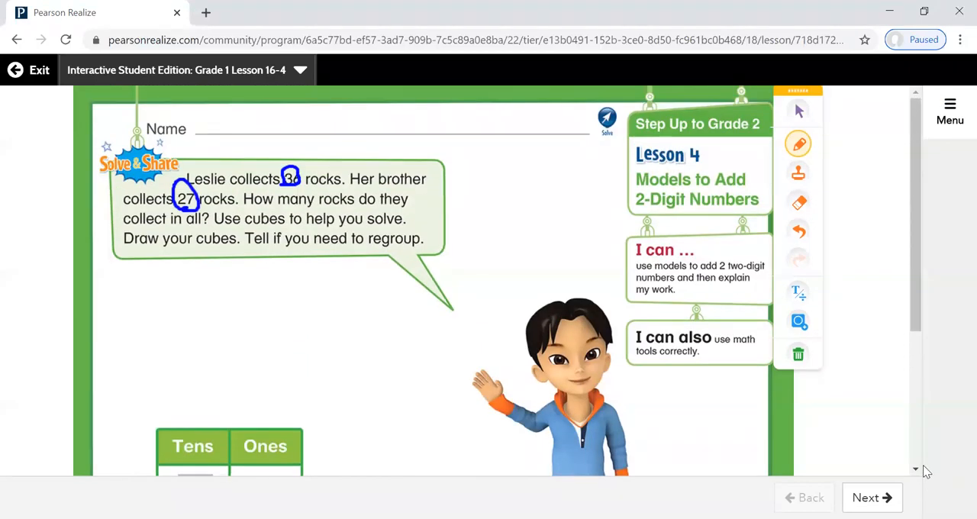
scroll(down, 3)
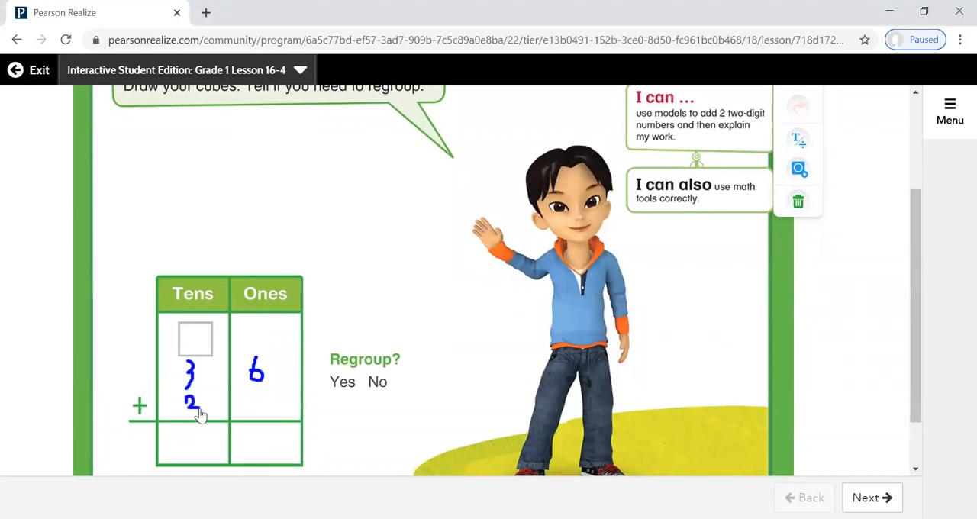
text(7)
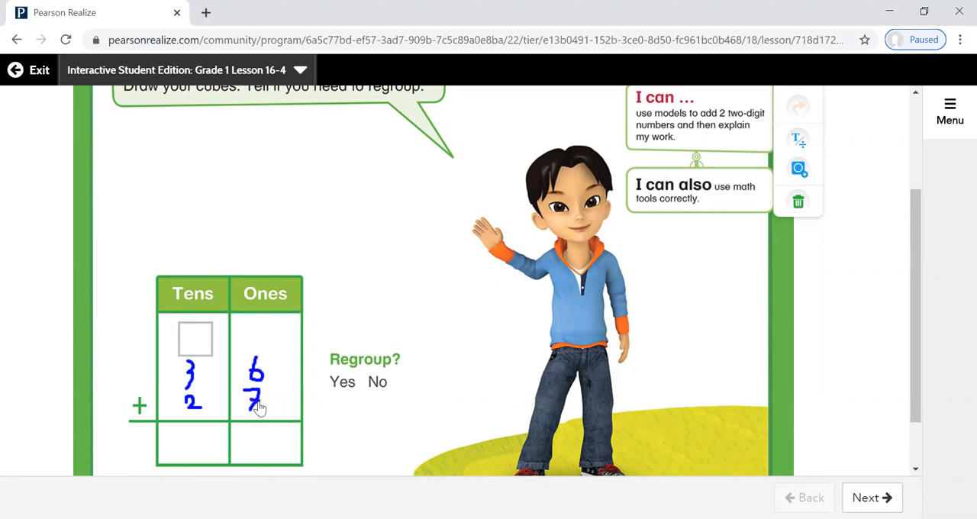
mouse_move(267, 320)
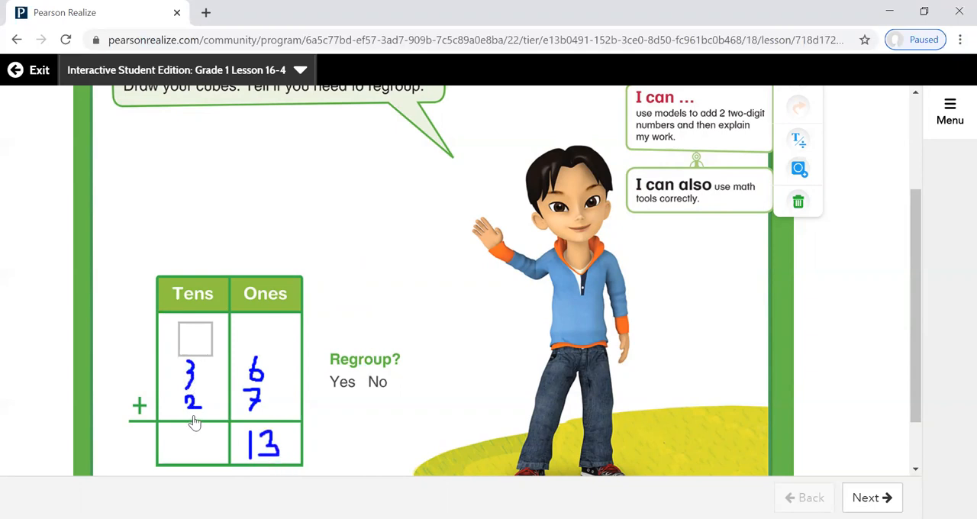
mouse_move(205, 436)
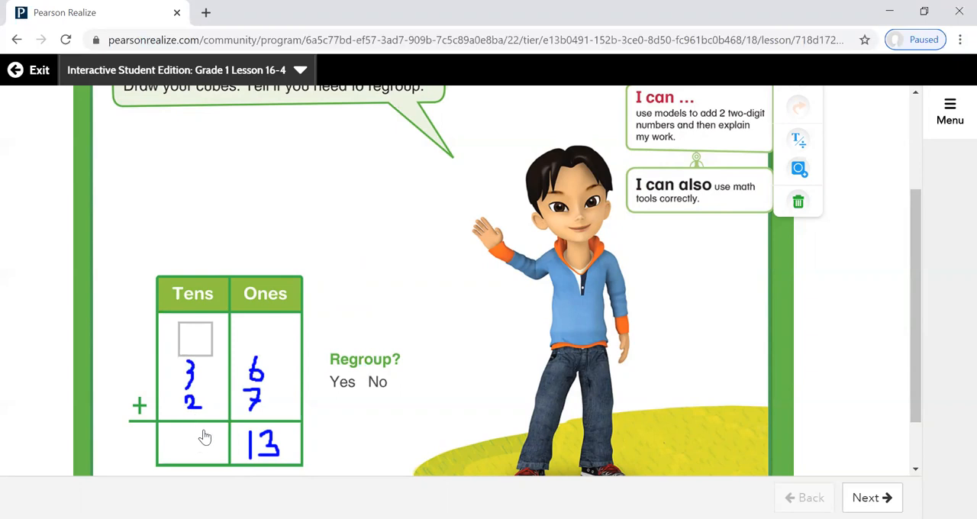
drag(195, 435, 204, 457)
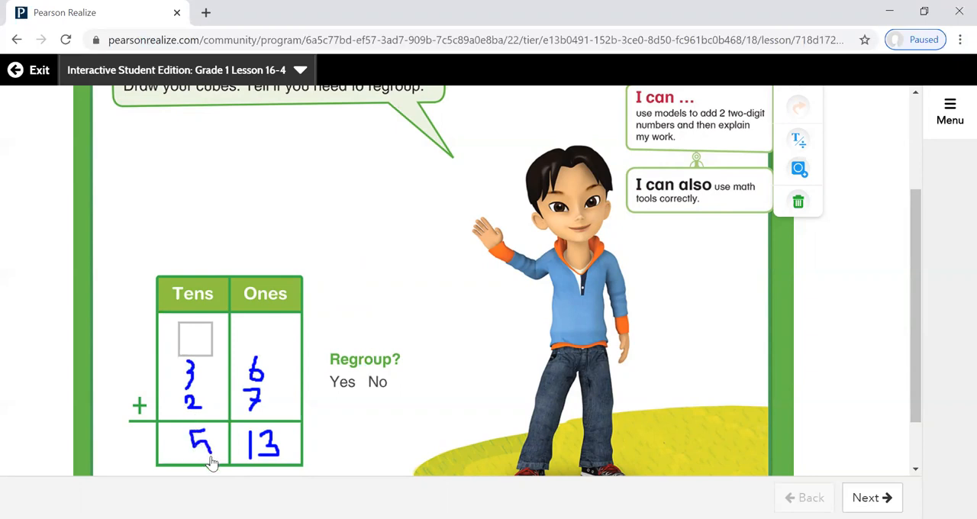
mouse_move(343, 447)
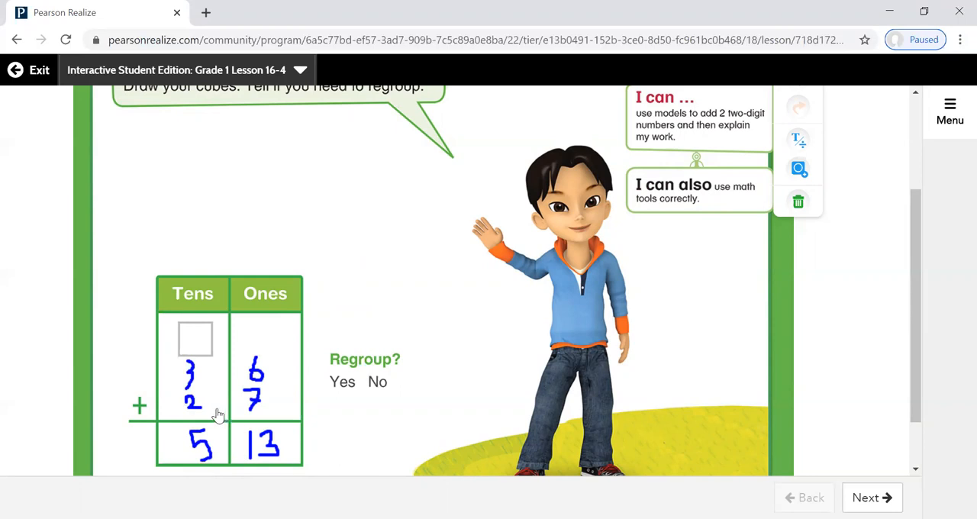
mouse_move(294, 423)
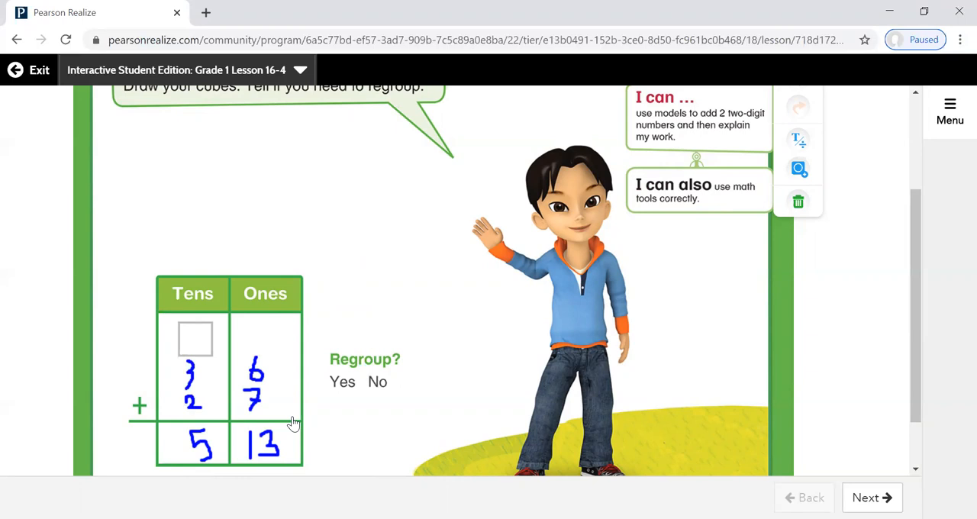
mouse_move(269, 452)
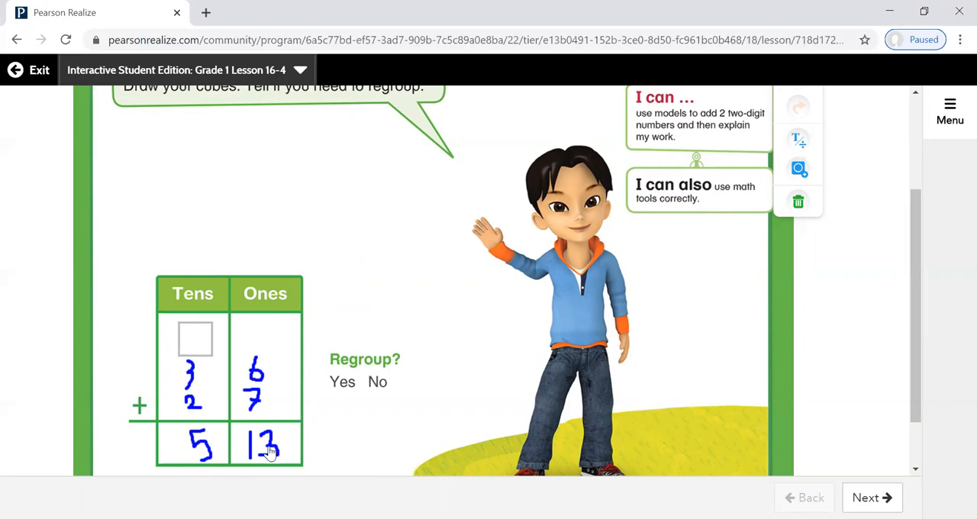
mouse_move(860, 190)
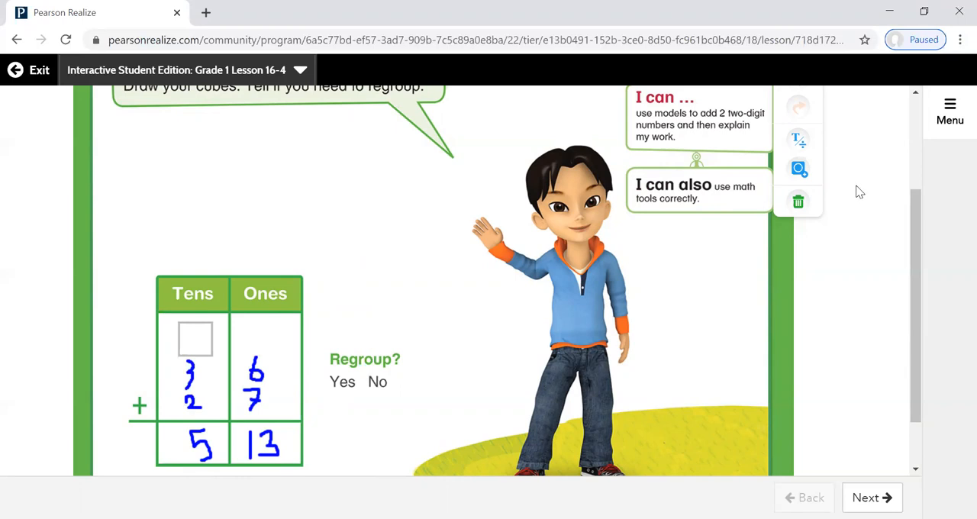
mouse_move(205, 459)
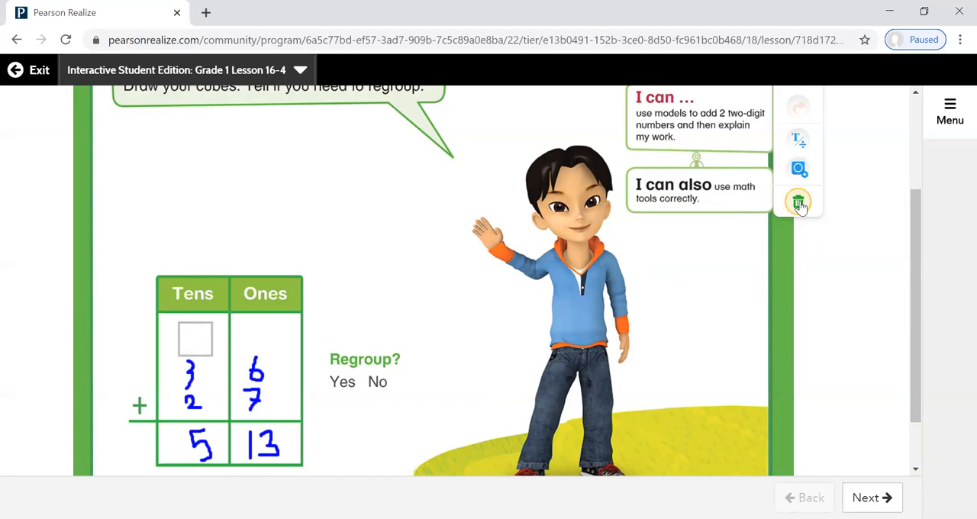
click(798, 202)
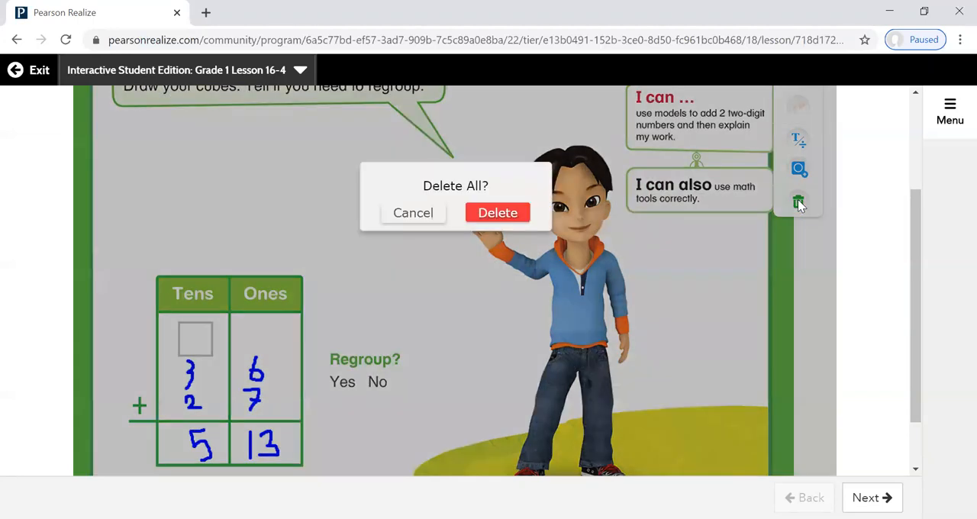
mouse_move(838, 182)
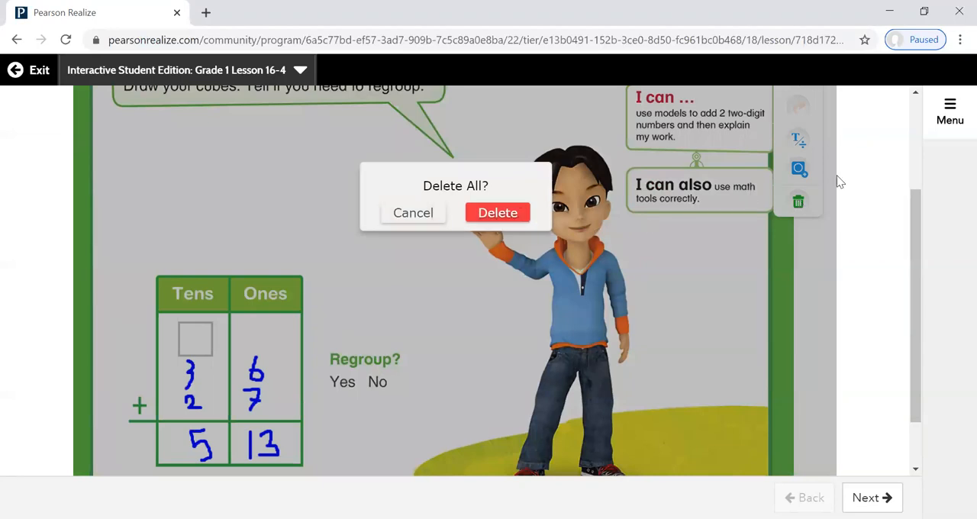
mouse_move(412, 212)
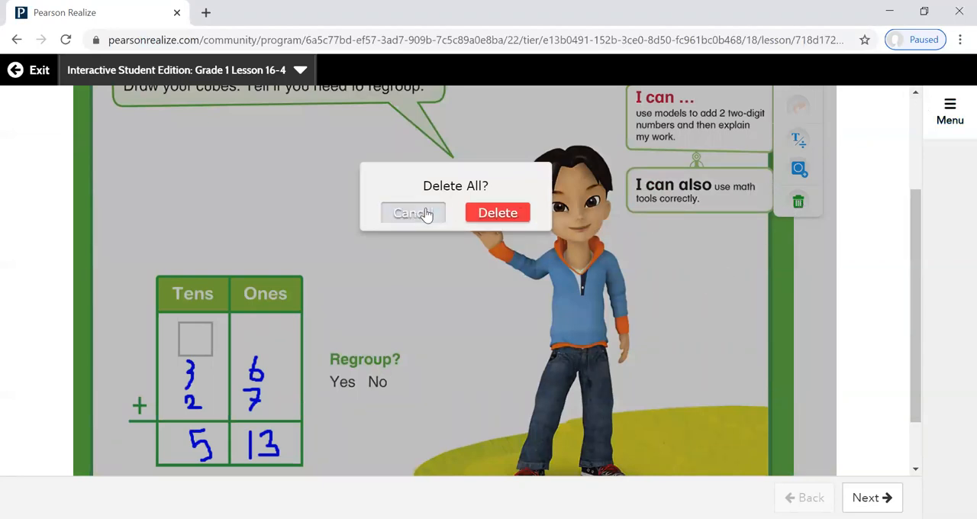
click(412, 212)
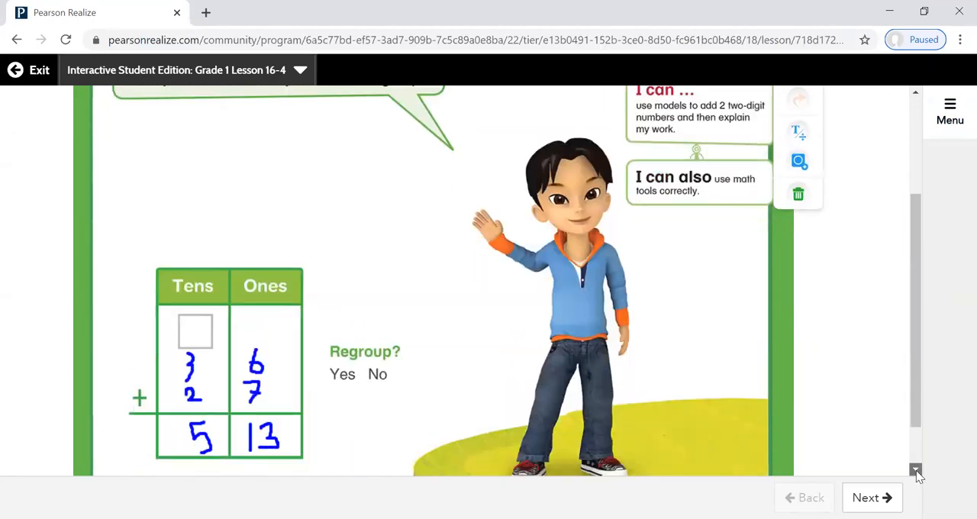
Stamp base-ten blocks: 3 plus 2 tens rods and 6 plus 7 unit cubes.
scroll(down, 3)
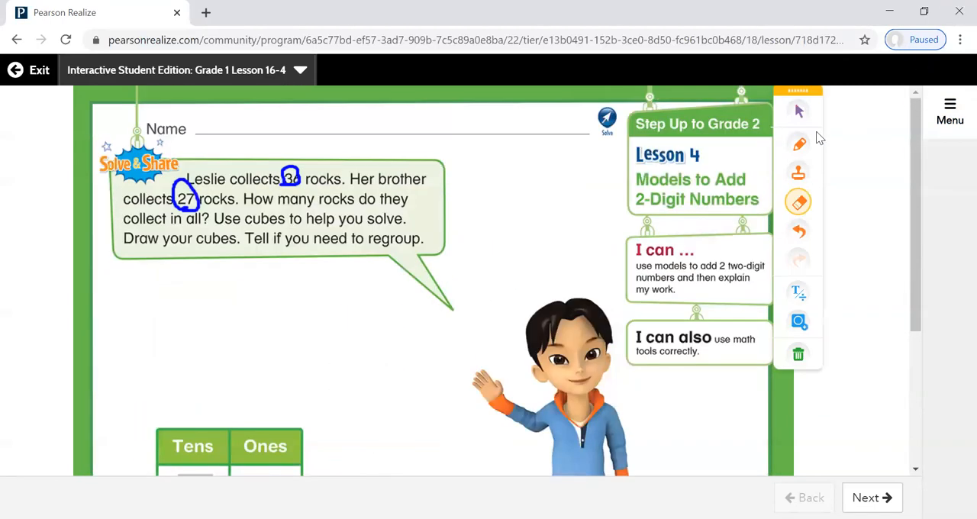
click(798, 173)
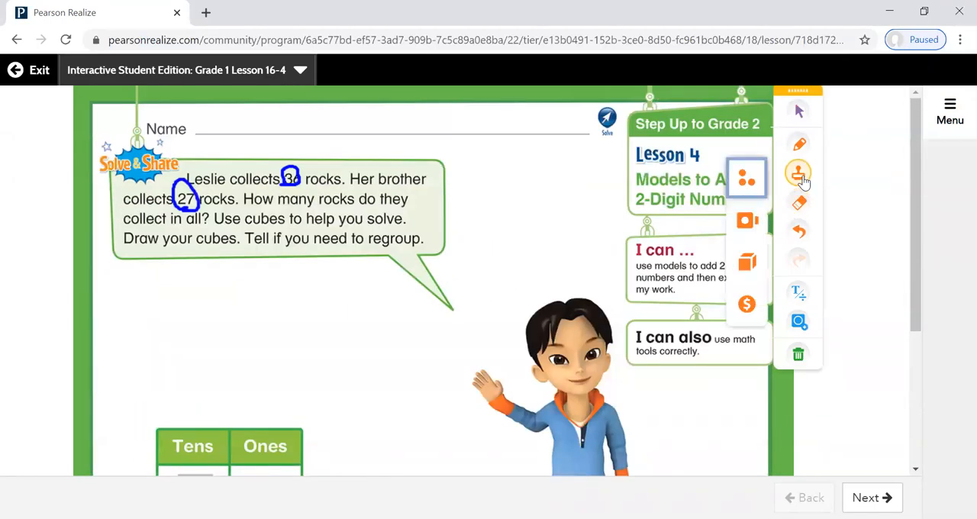
click(797, 172)
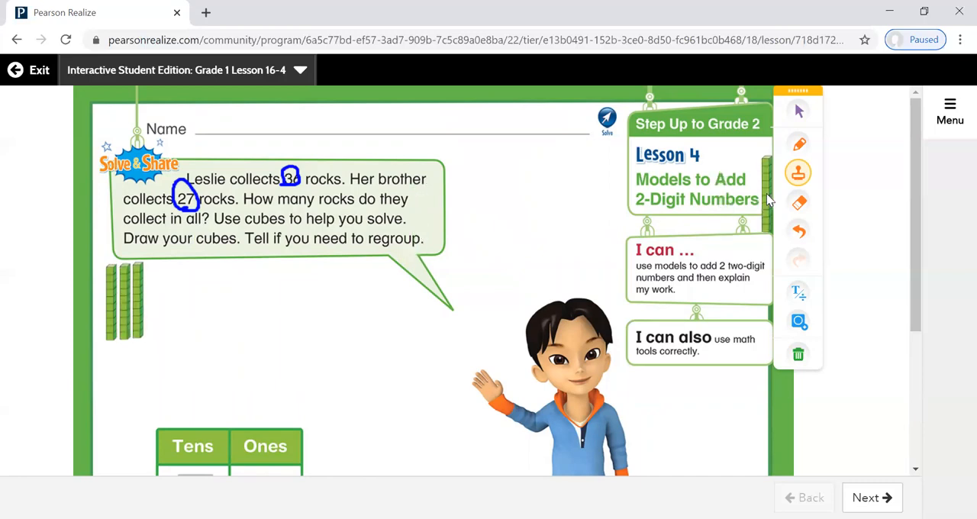
click(798, 172)
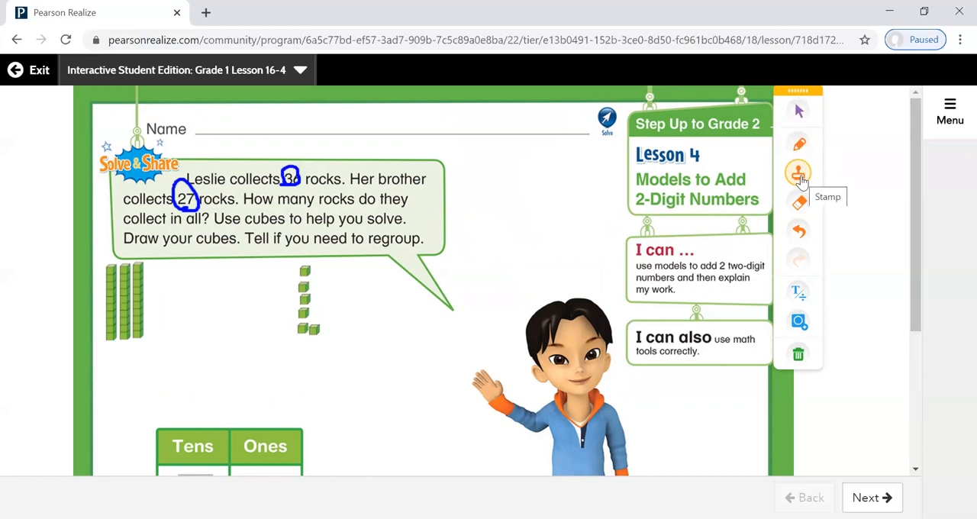
click(798, 172)
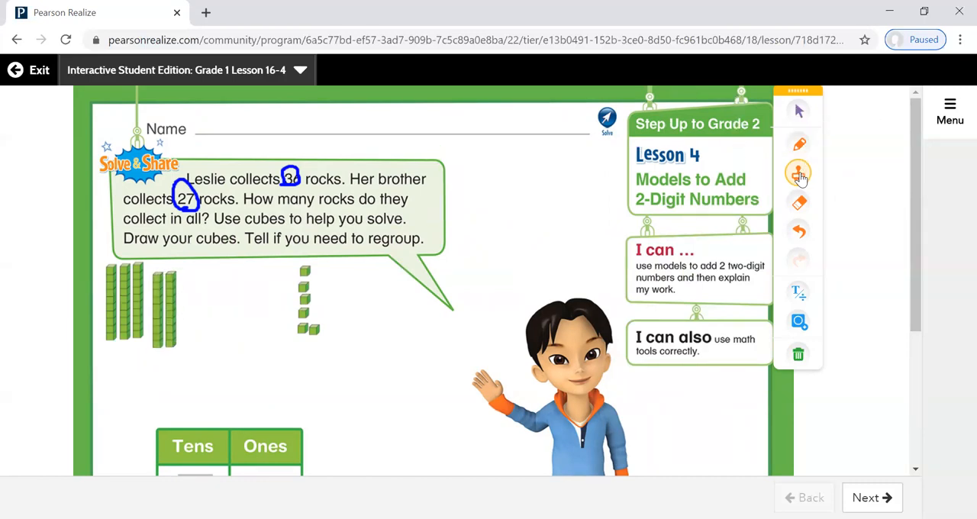
click(798, 172)
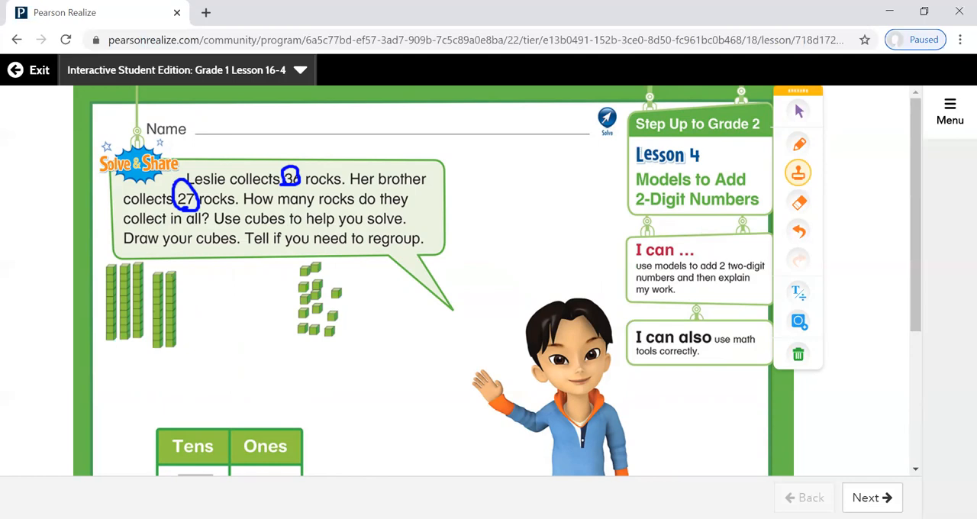
mouse_move(778, 338)
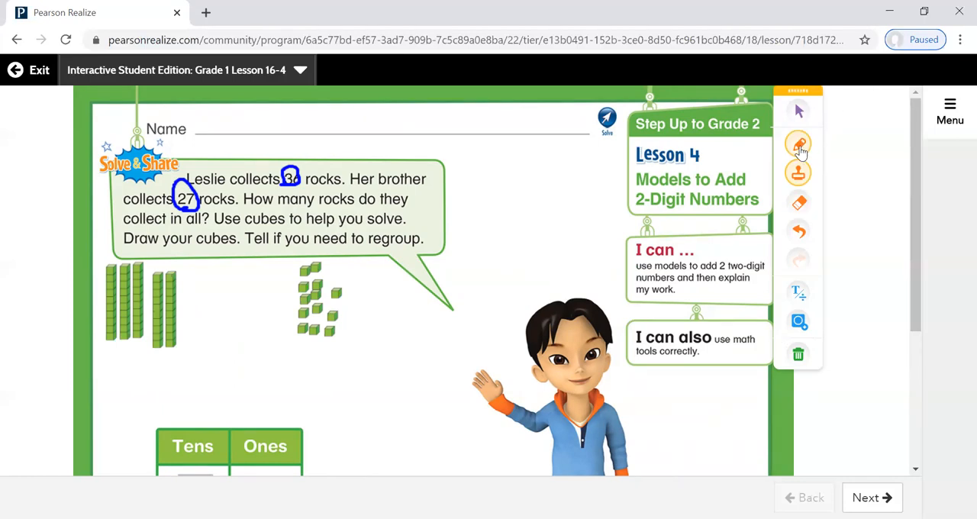
Loop ten unit cubes into a new ten, label 3 ones, and connect to rods labelled 6.
click(797, 144)
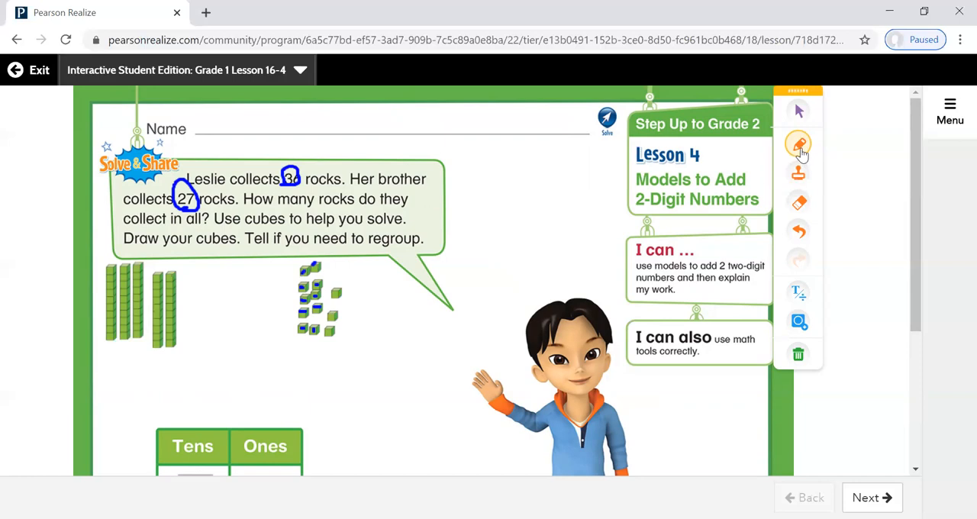
click(797, 145)
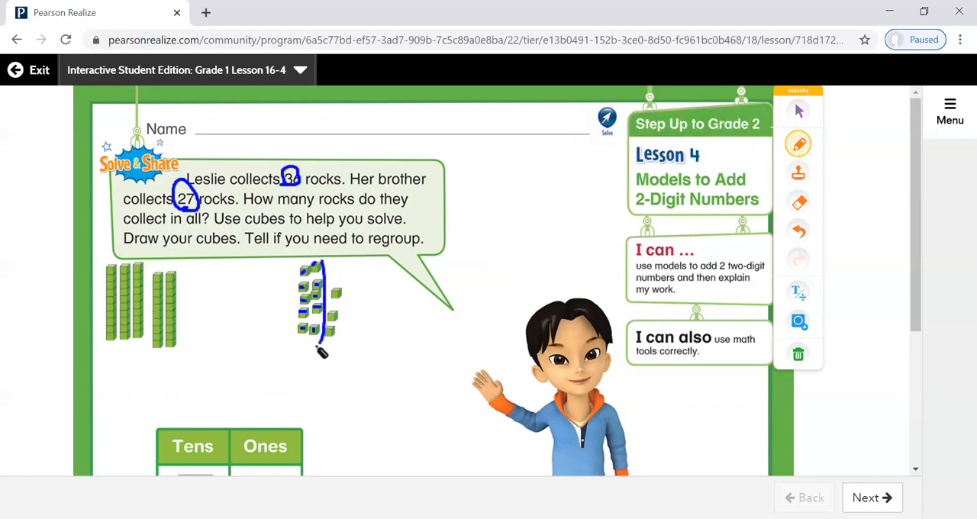
drag(325, 263, 321, 355)
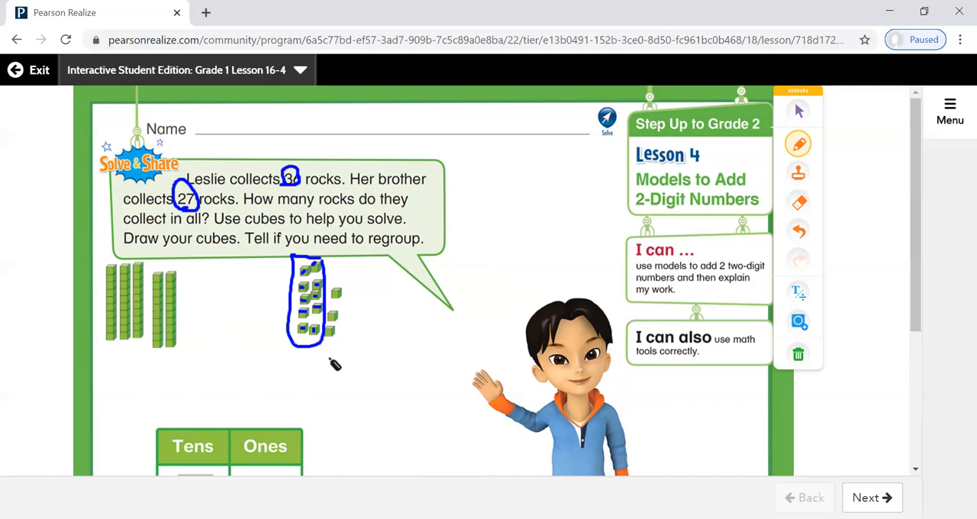
drag(334, 366, 334, 389)
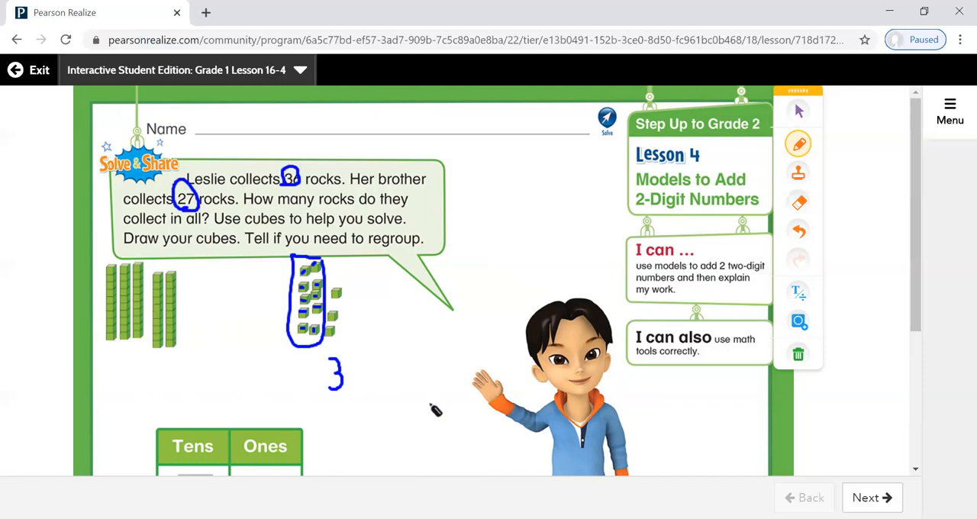
mouse_move(868, 473)
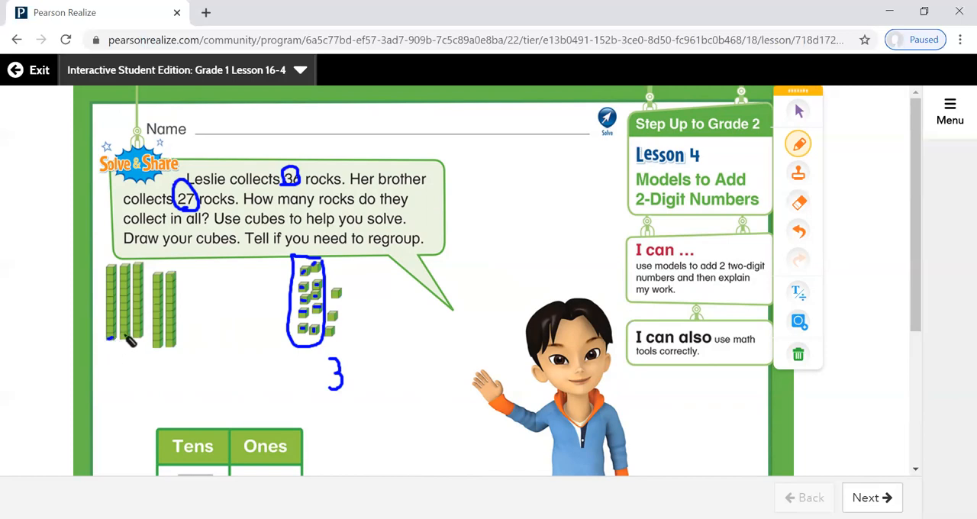
drag(126, 339, 166, 347)
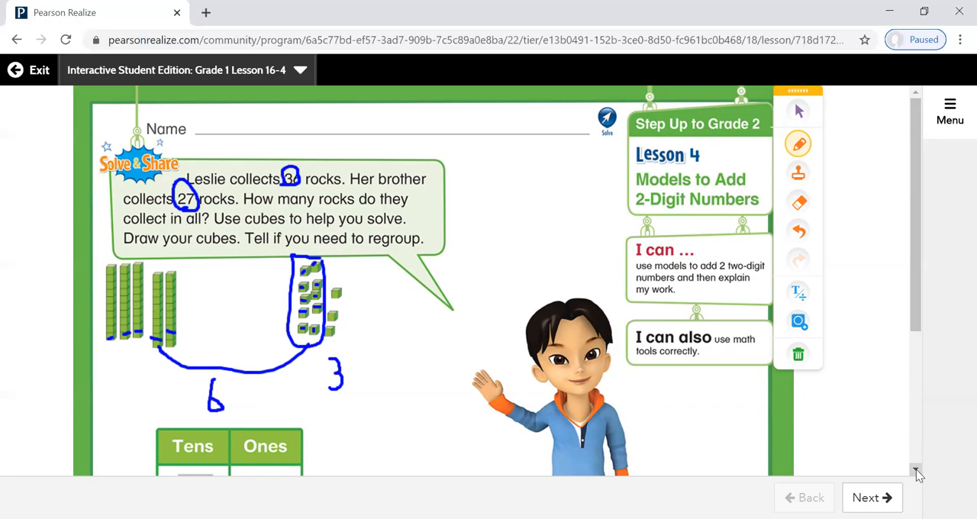
Write carried 1 and tens digit 6 for a sum of 63, then go to the next page.
scroll(down, 3)
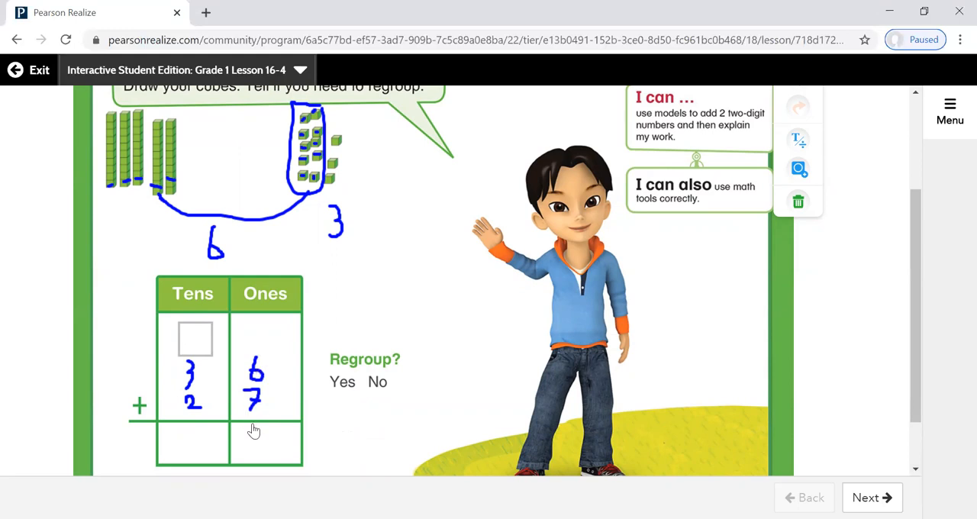
mouse_move(249, 435)
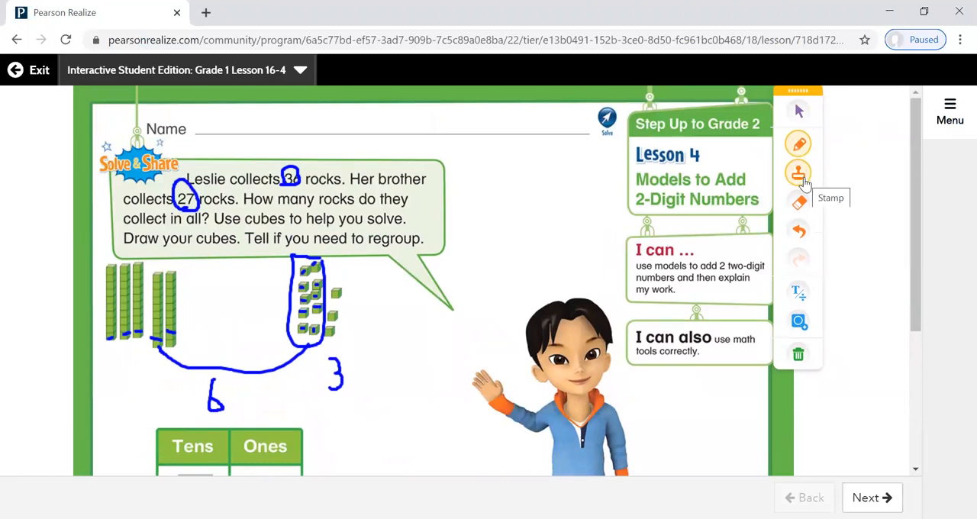
click(798, 202)
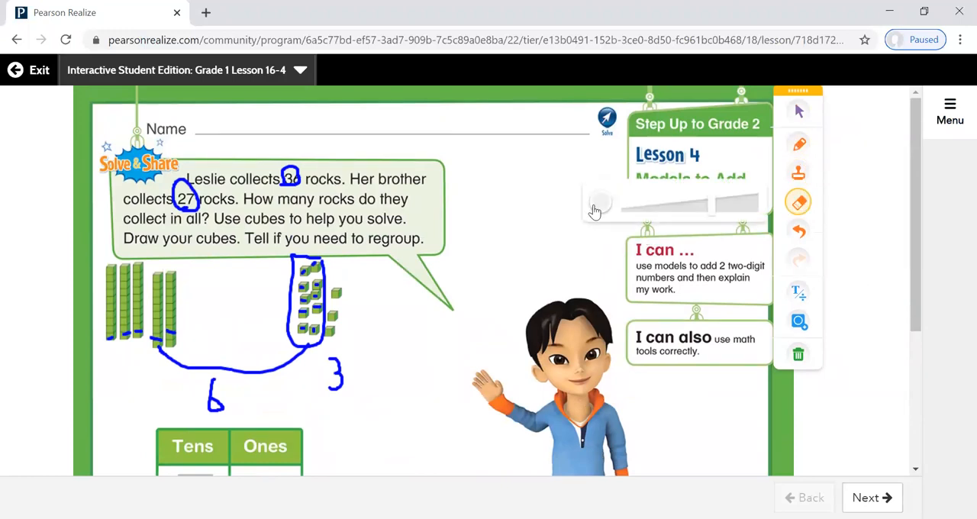
scroll(down, 3)
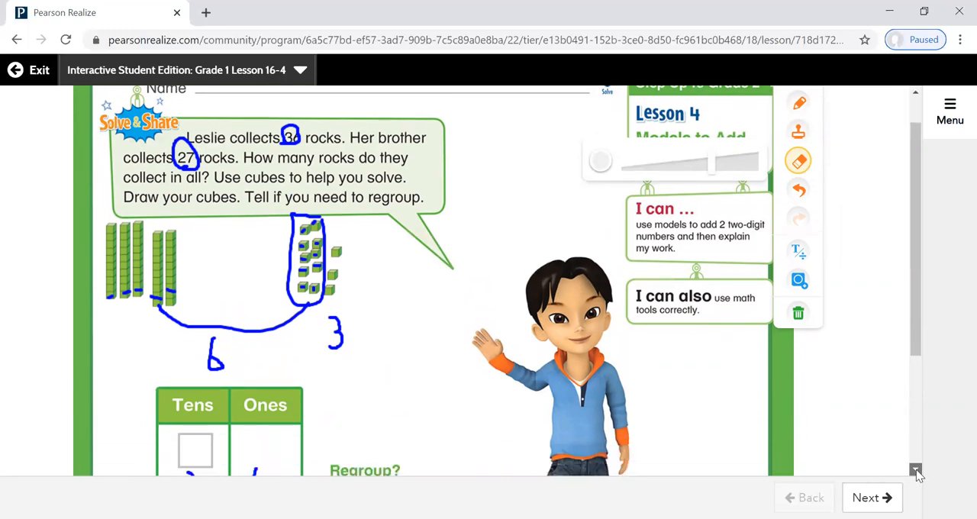
scroll(down, 3)
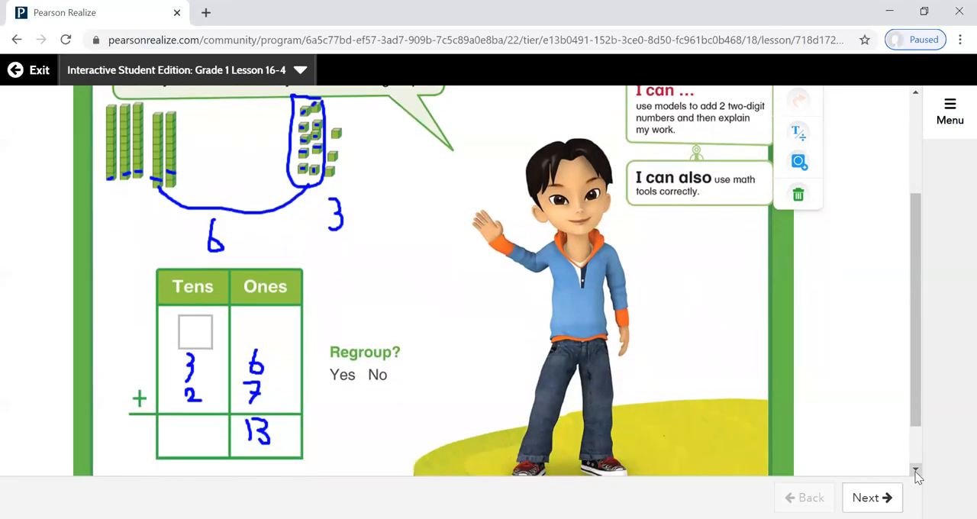
scroll(down, 3)
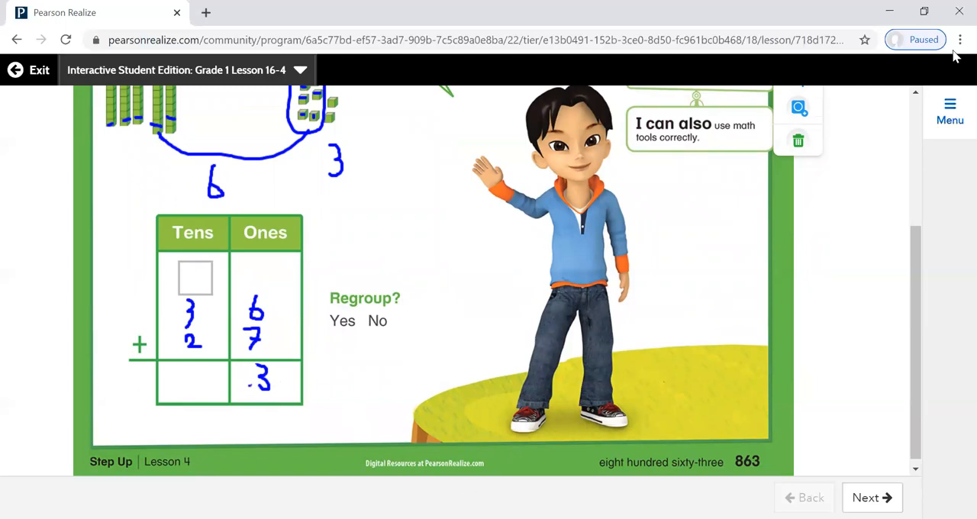
scroll(down, 3)
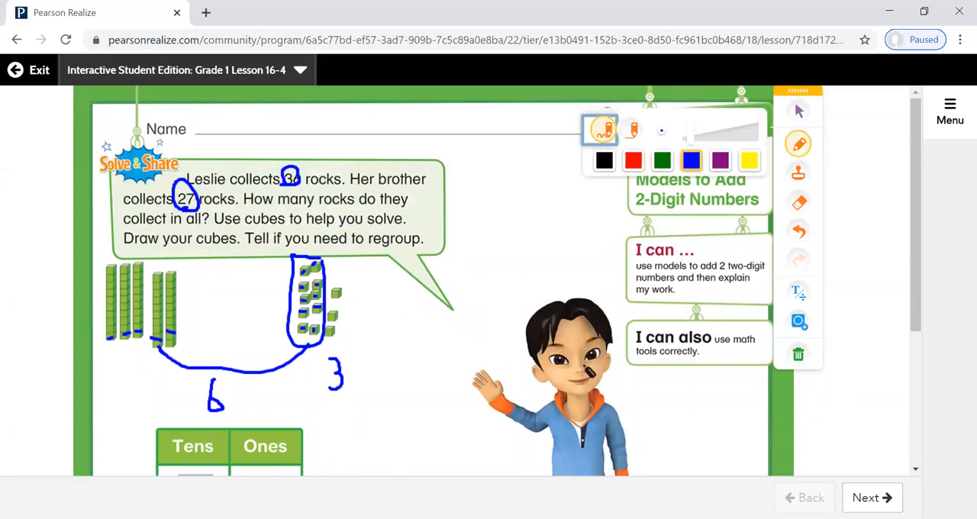
scroll(down, 3)
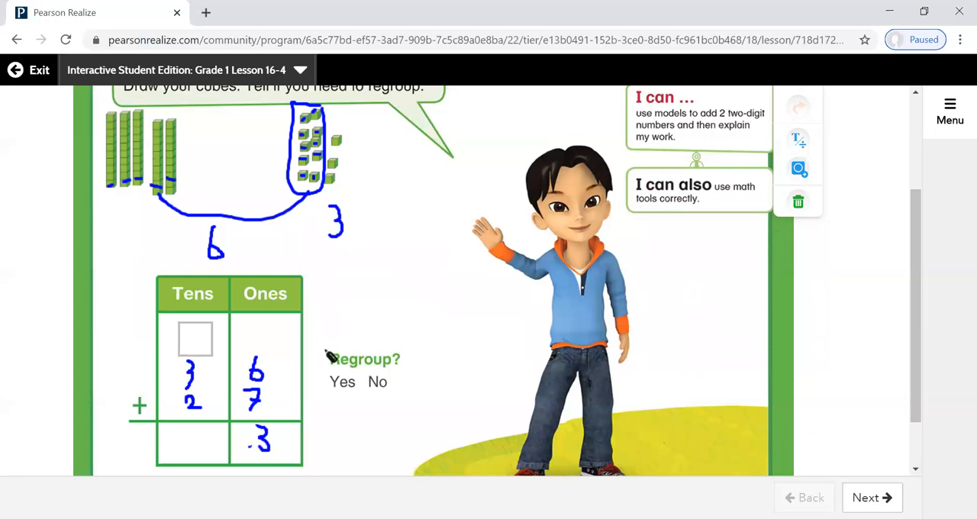
mouse_move(250, 447)
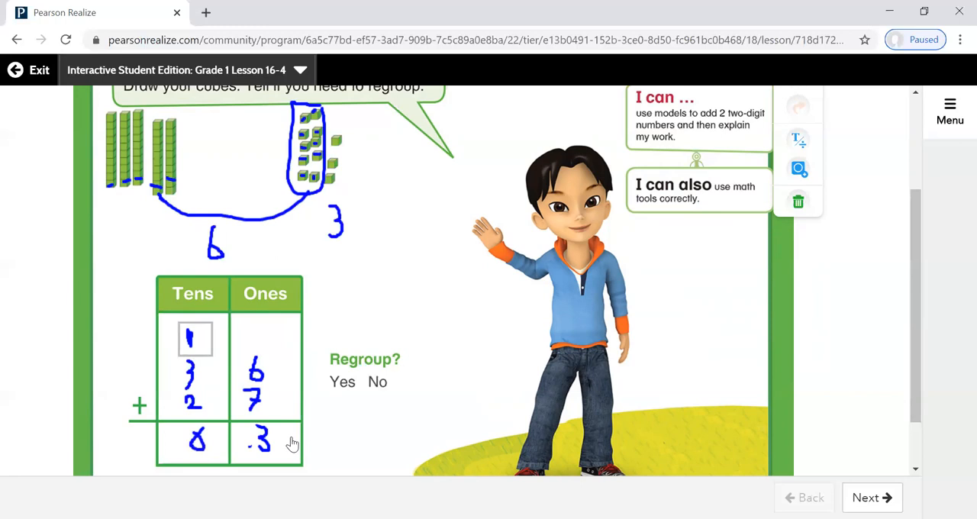
mouse_move(247, 439)
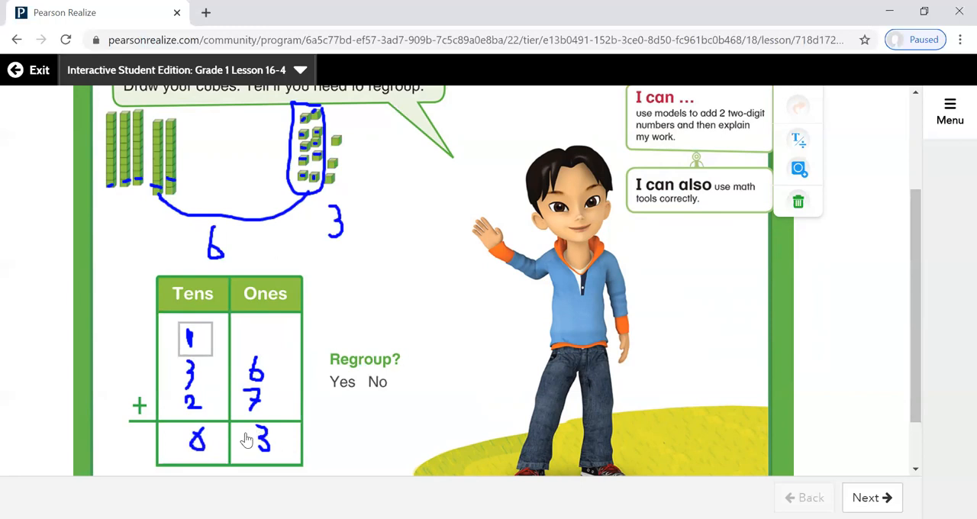
mouse_move(251, 449)
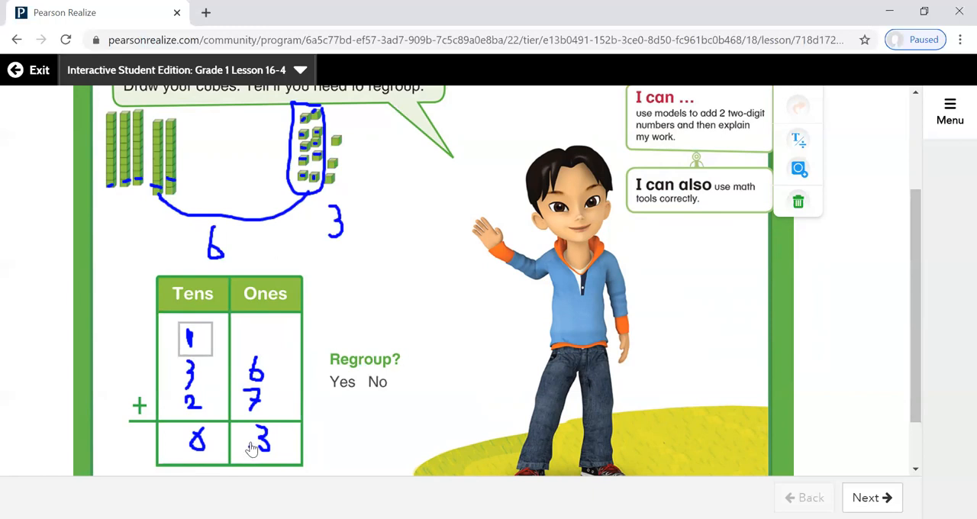
mouse_move(747, 493)
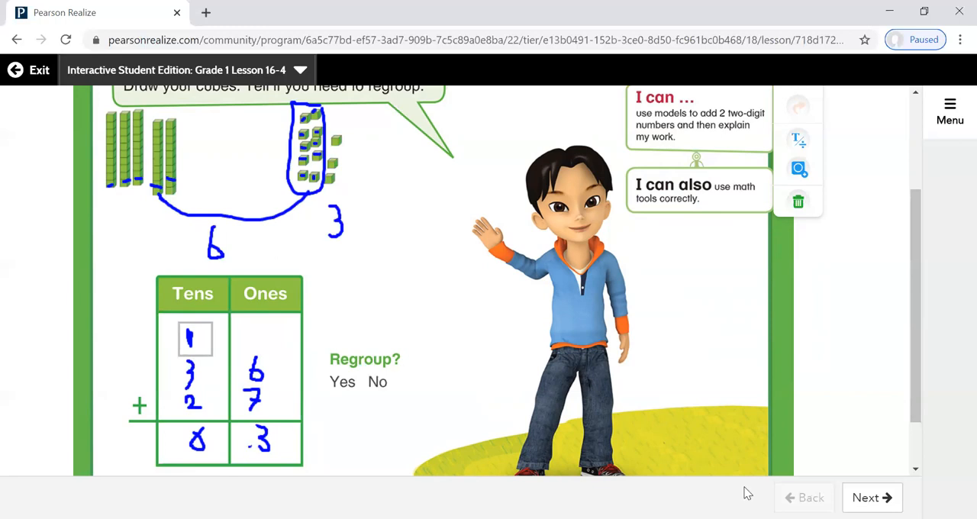
click(871, 497)
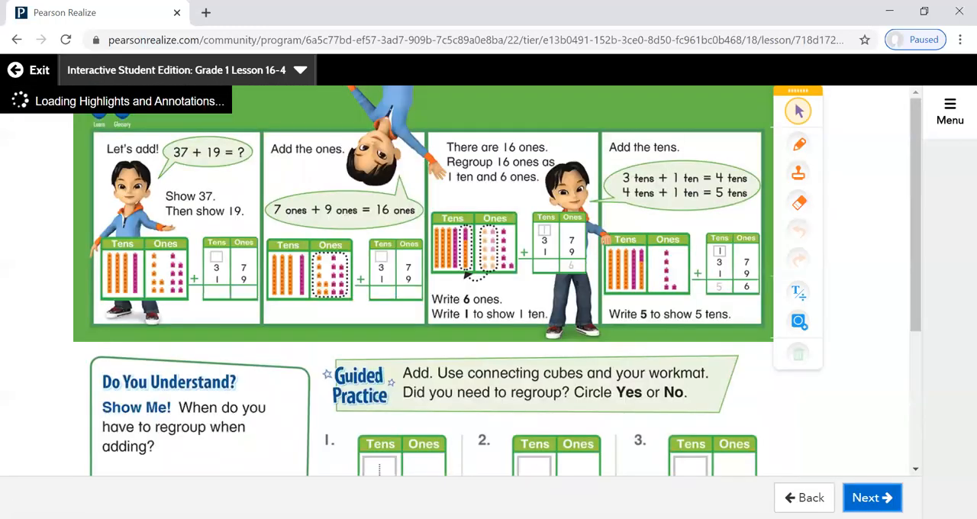
Write 5 and 9 for Guided Practice problem 2, and 12 under problem 3's ones.
scroll(down, 3)
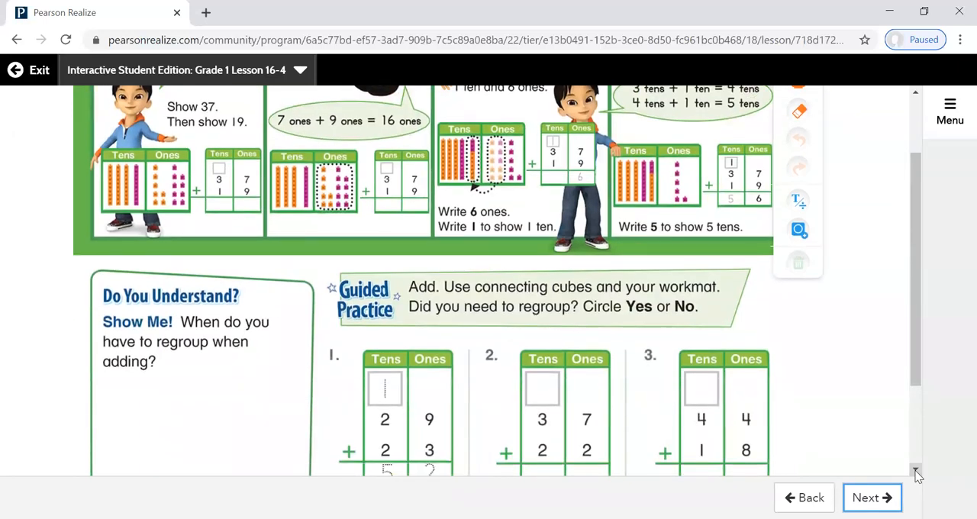
scroll(down, 3)
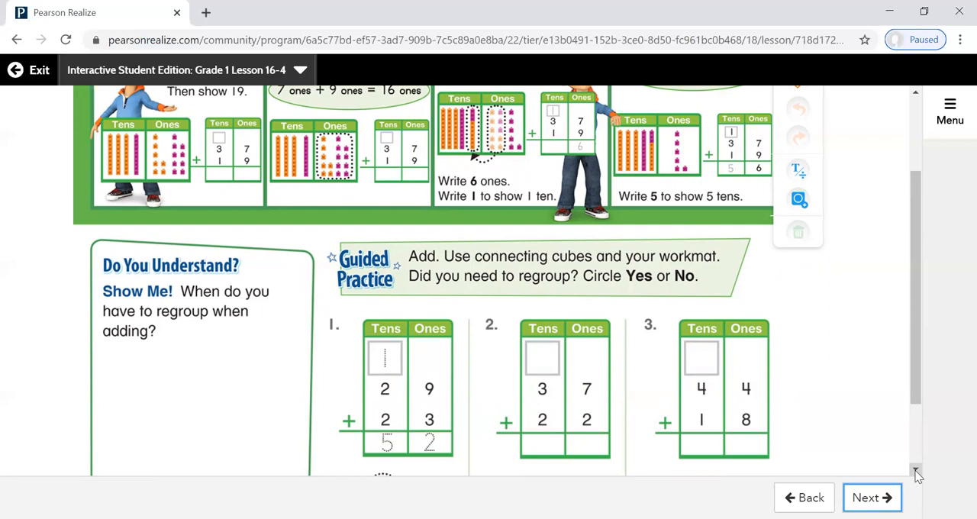
scroll(down, 3)
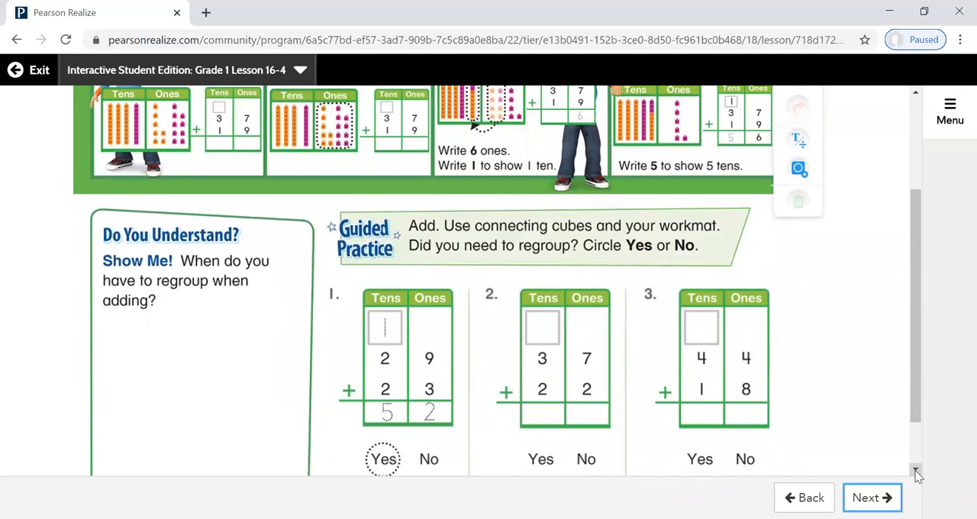
scroll(down, 3)
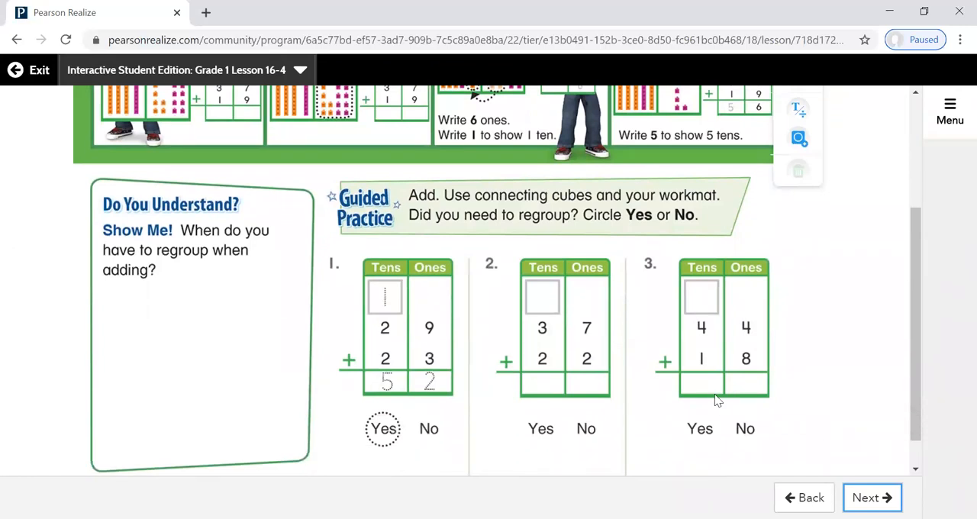
mouse_move(639, 401)
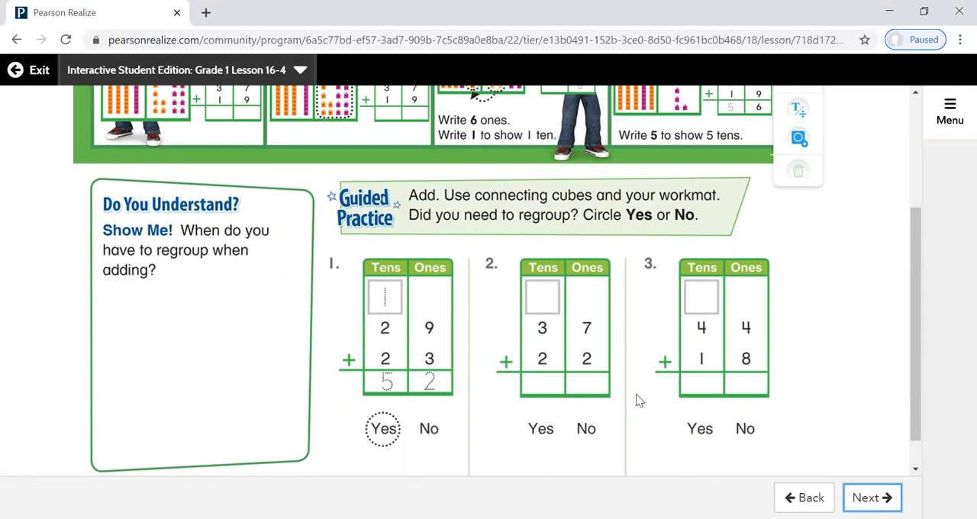
scroll(down, 3)
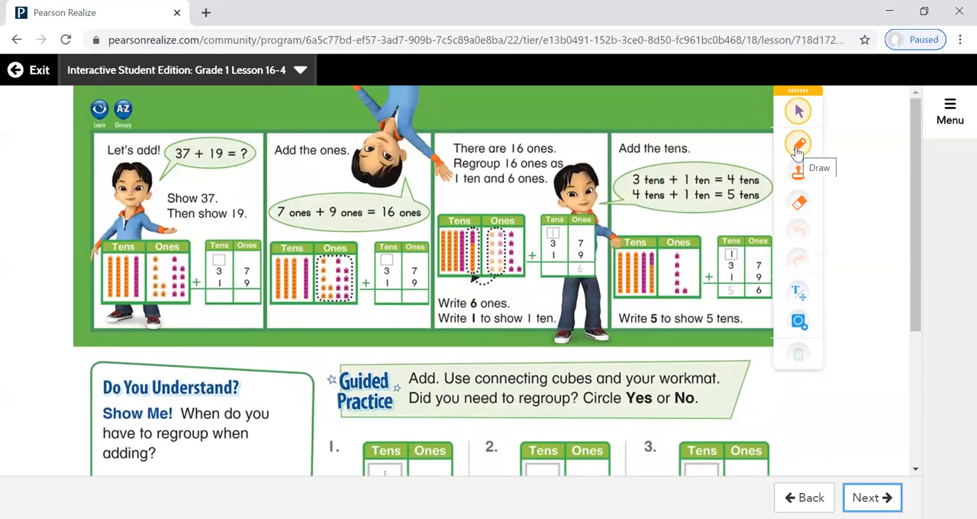
click(797, 143)
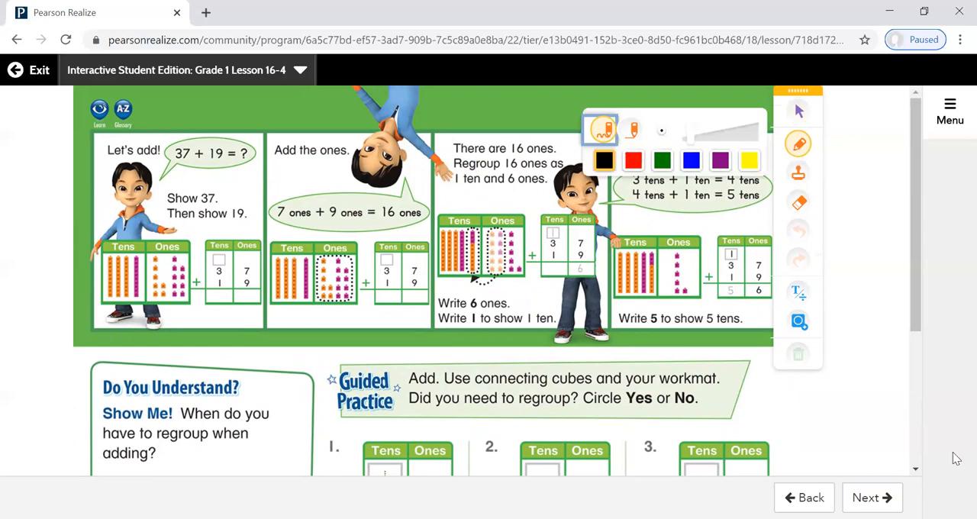
scroll(down, 3)
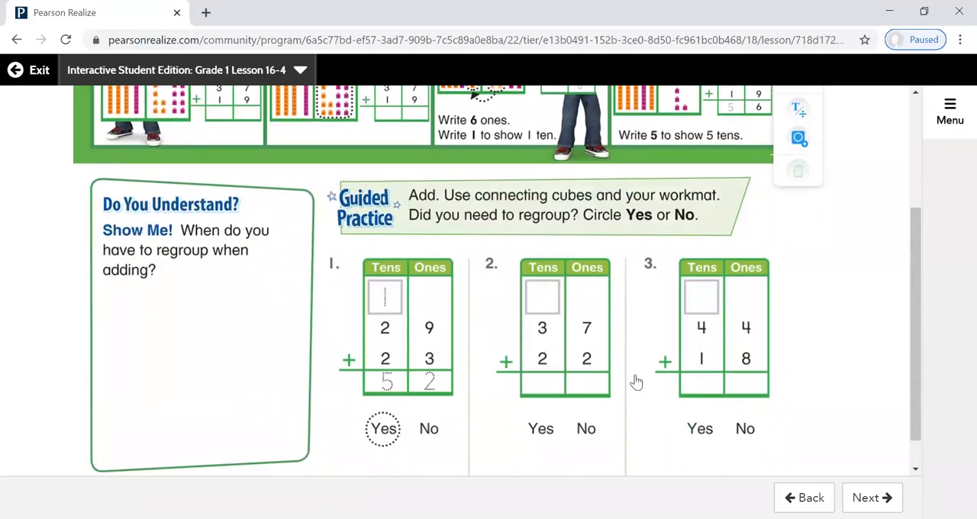
mouse_move(588, 353)
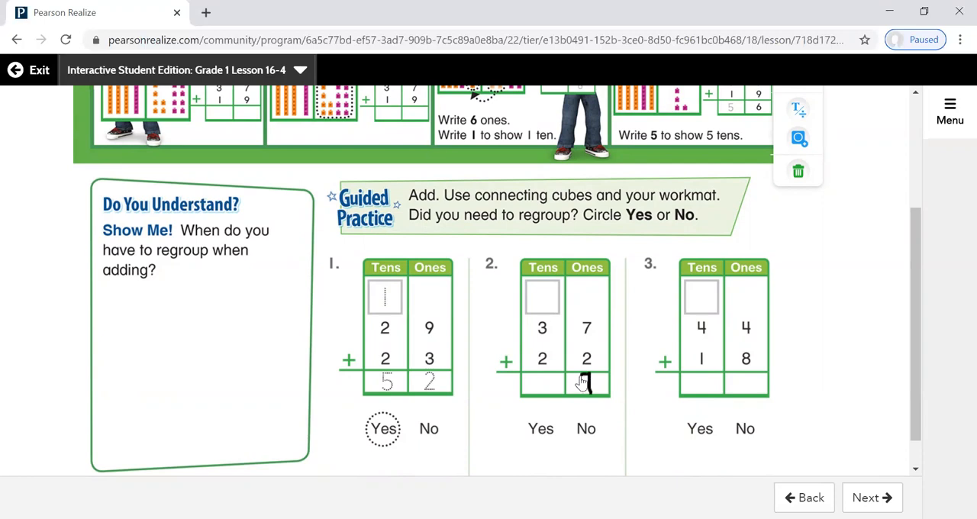
text(9)
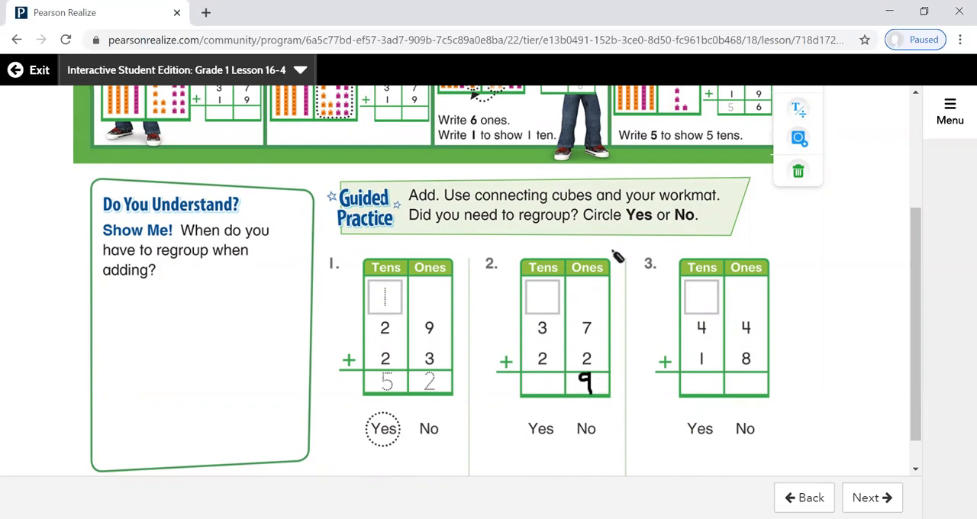
mouse_move(546, 300)
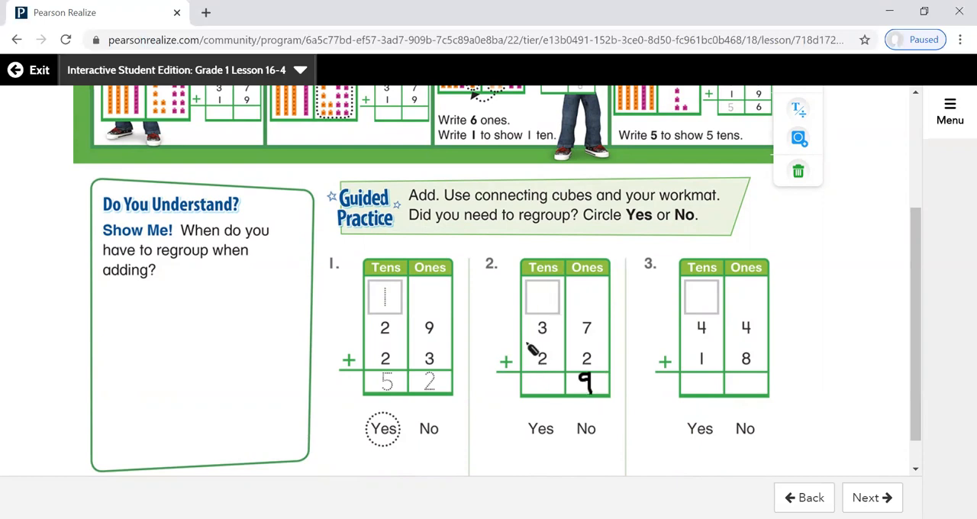
mouse_move(546, 378)
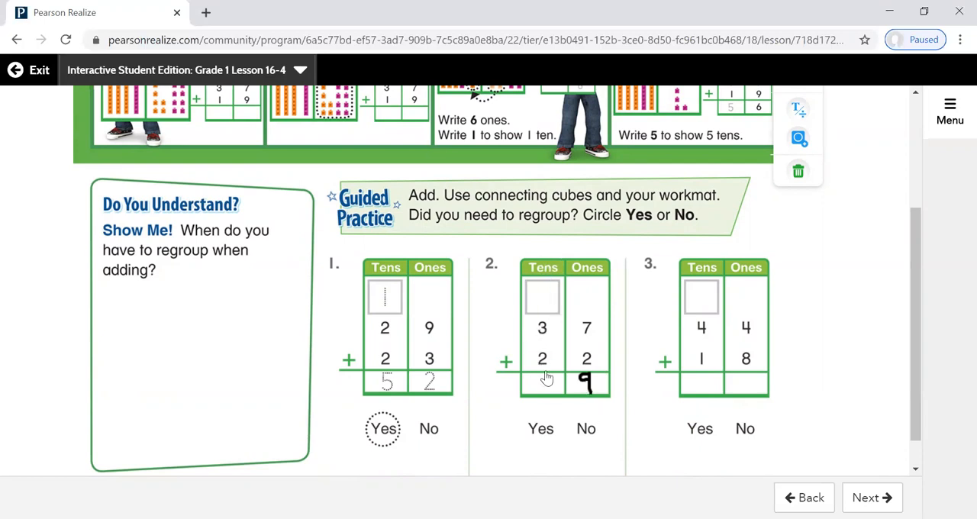
mouse_move(543, 379)
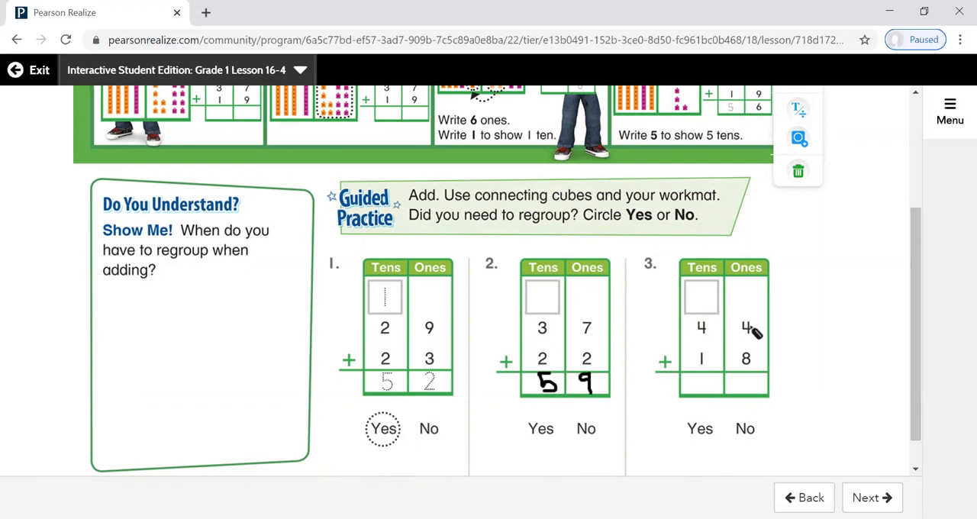
mouse_move(748, 370)
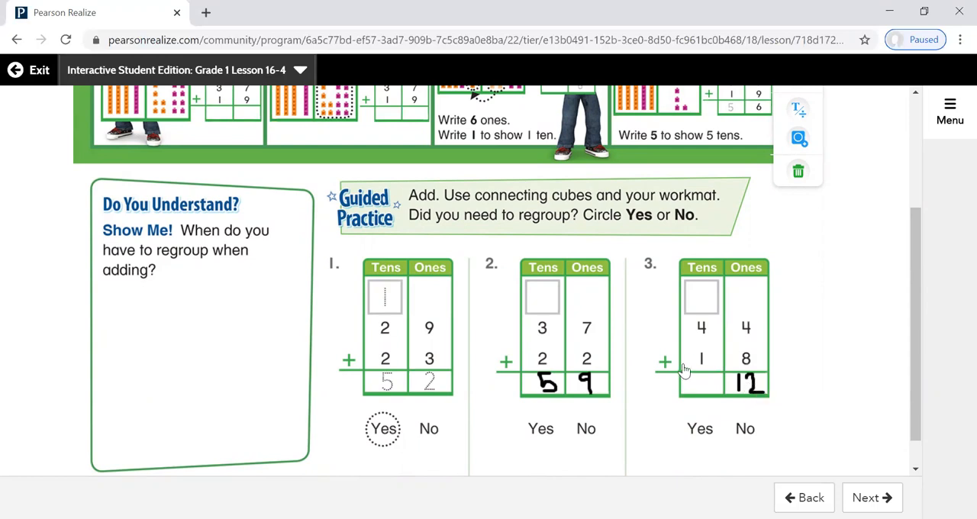
mouse_move(743, 398)
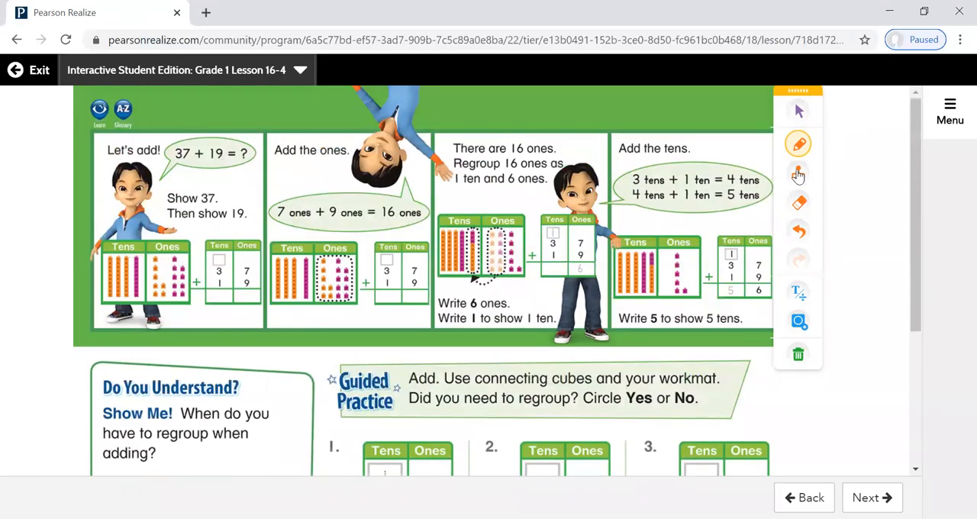
Erase stray marks, scroll down, and advance to the Independent Practice page.
click(797, 202)
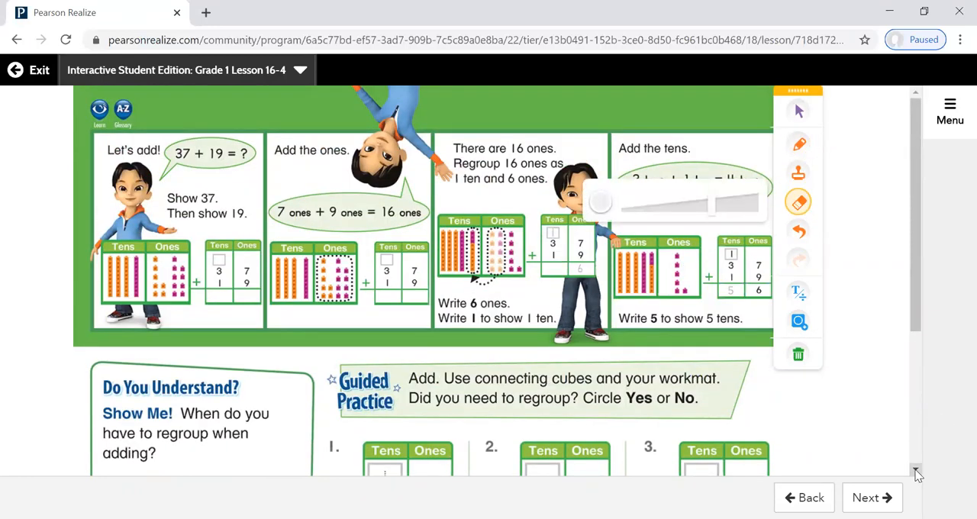
scroll(down, 3)
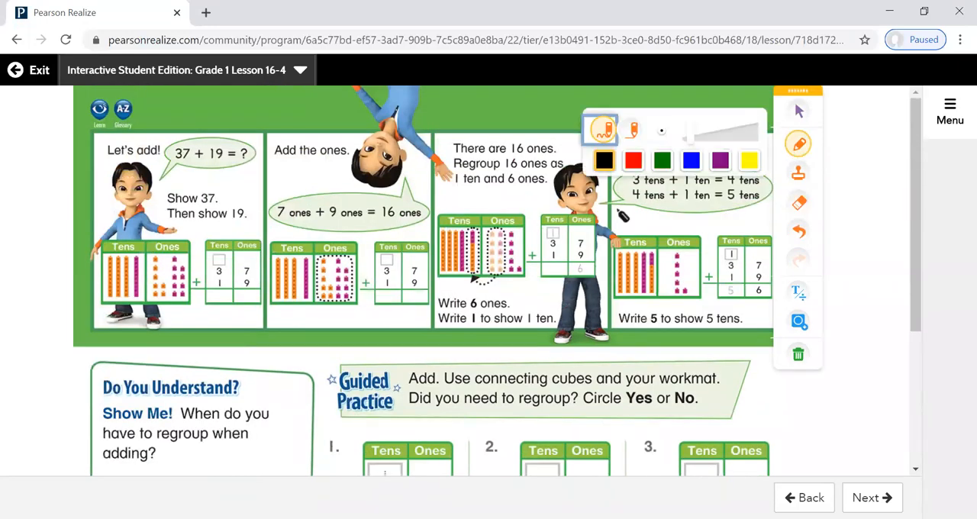
scroll(down, 3)
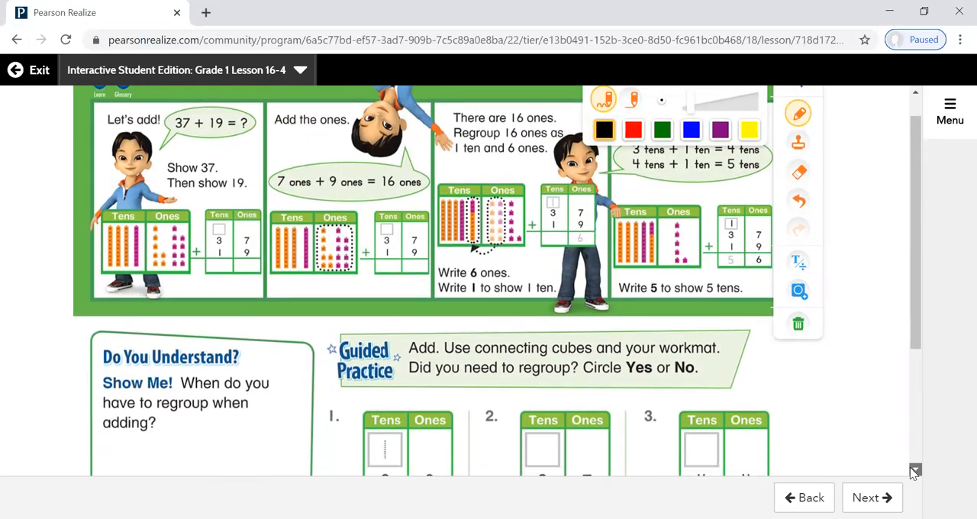
scroll(down, 3)
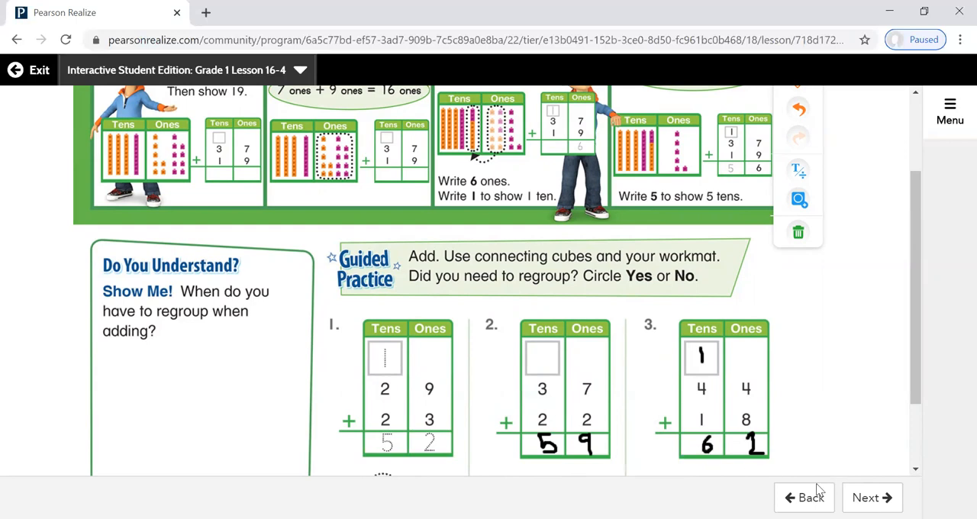
click(872, 496)
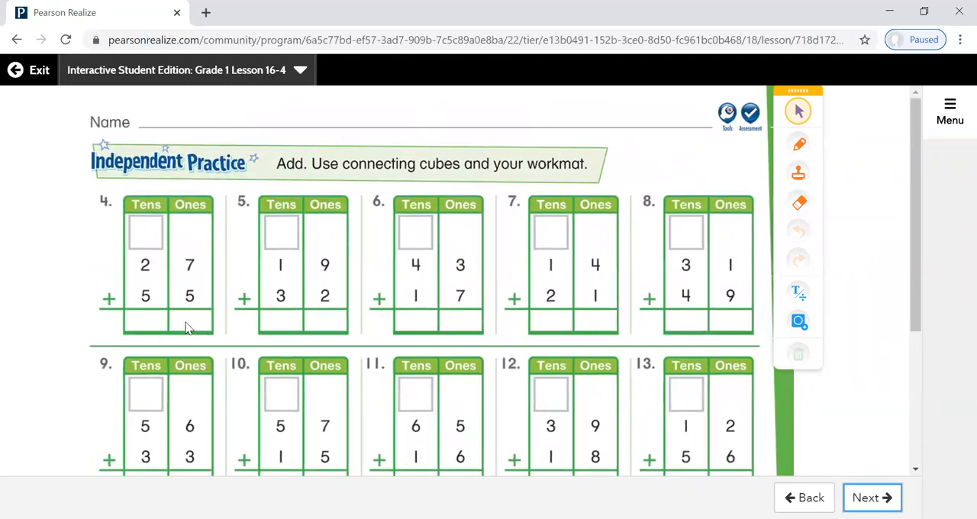
Write 82 for problem 4 and 51 for problem 5 with carried 1s, plus 10 in problem 6's ones.
click(798, 143)
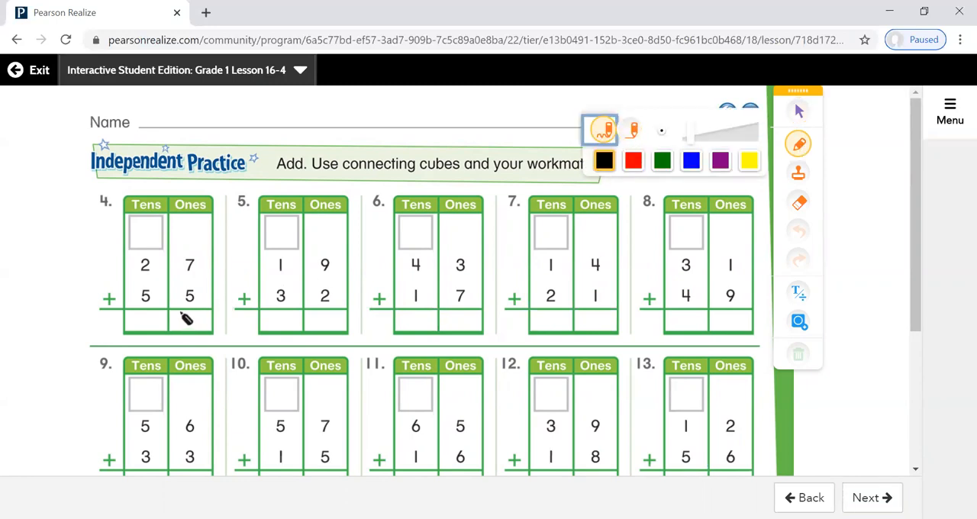
mouse_move(193, 321)
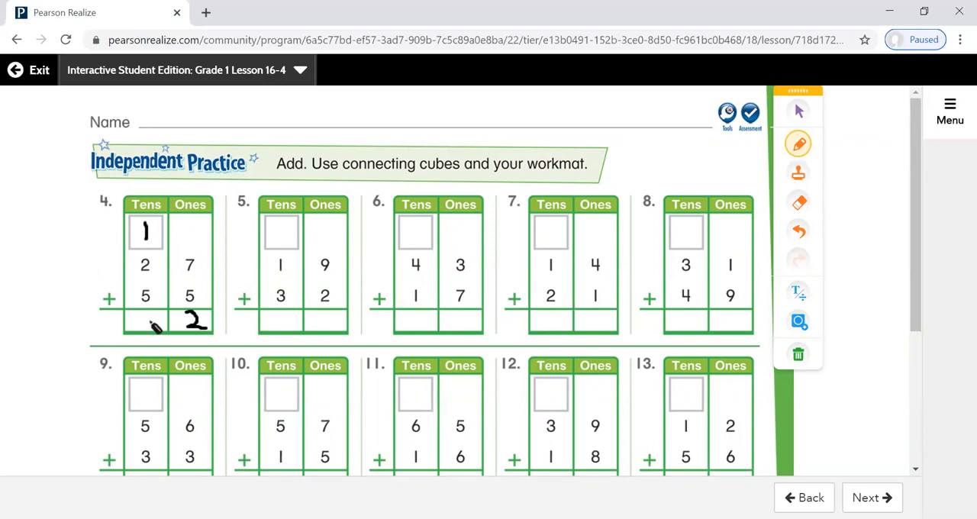
drag(149, 328, 152, 317)
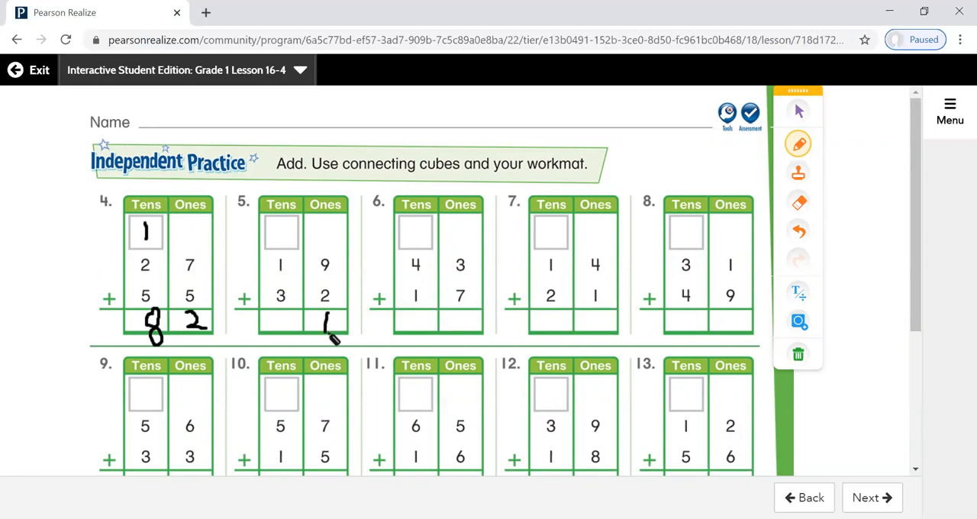
mouse_move(329, 337)
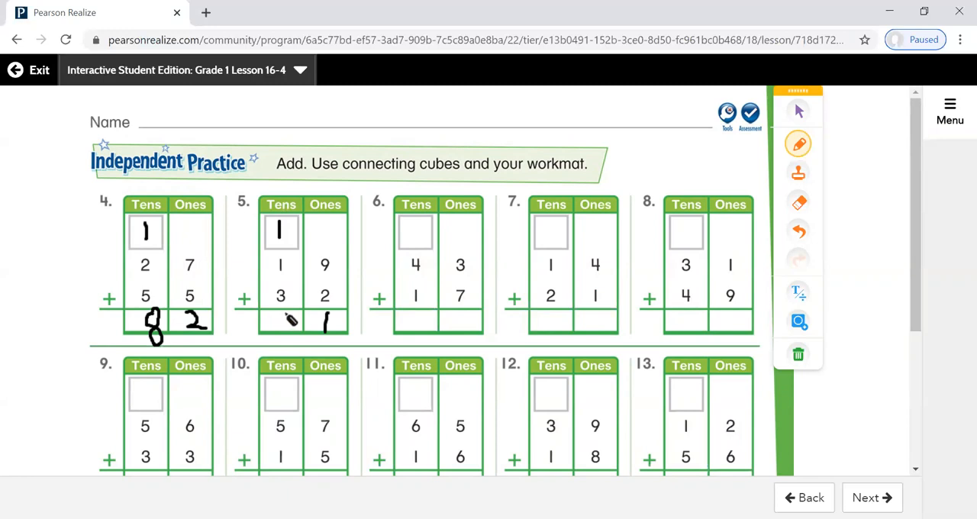
drag(290, 320, 279, 317)
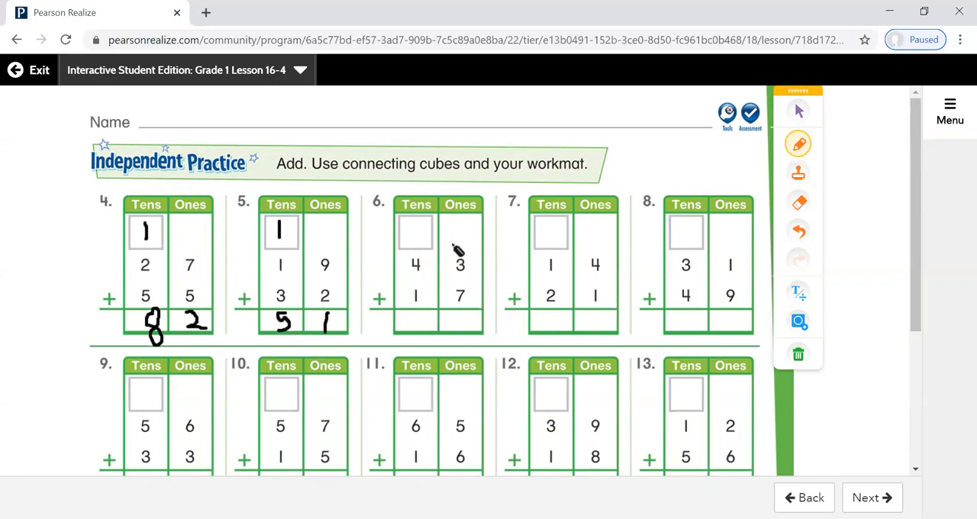
mouse_move(469, 332)
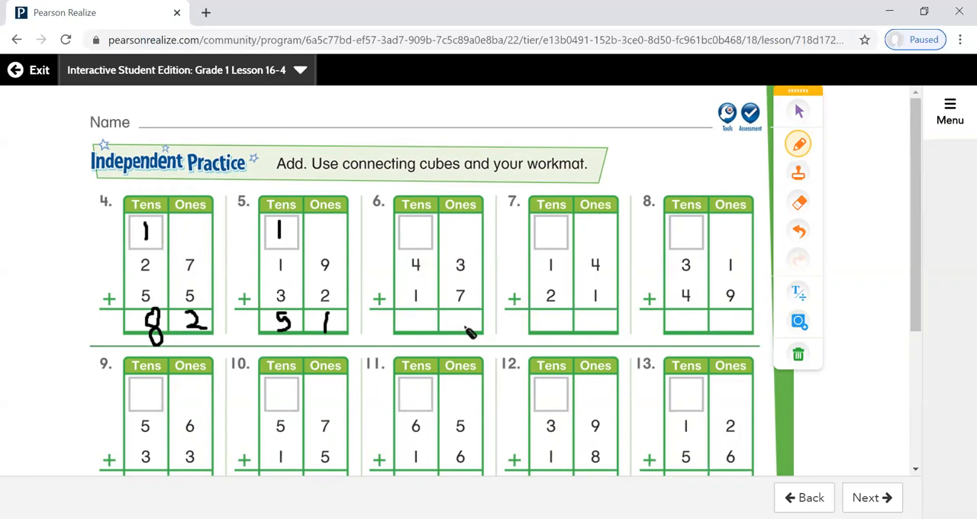
mouse_move(465, 328)
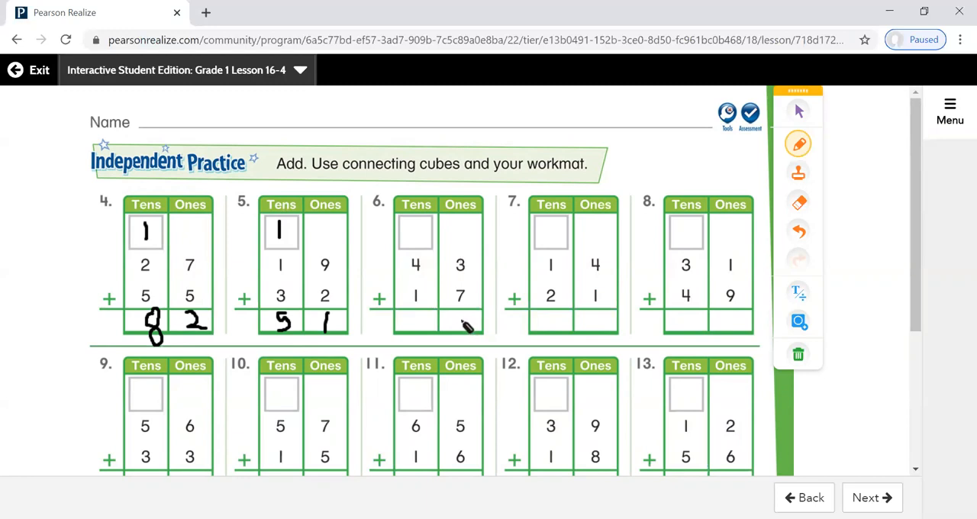
drag(454, 309, 457, 336)
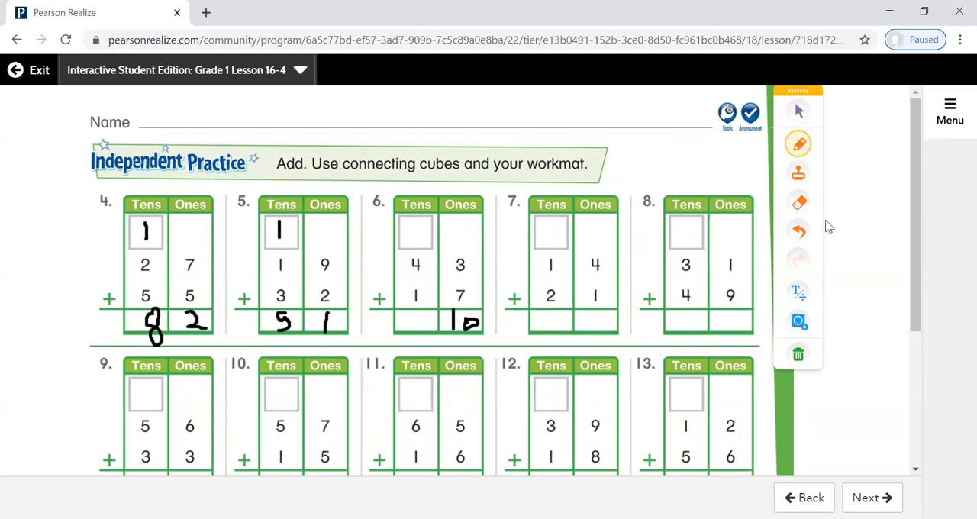
Erase problem 6's extra 1, write its carry and sum 60, then write 35 for problem 7.
click(798, 201)
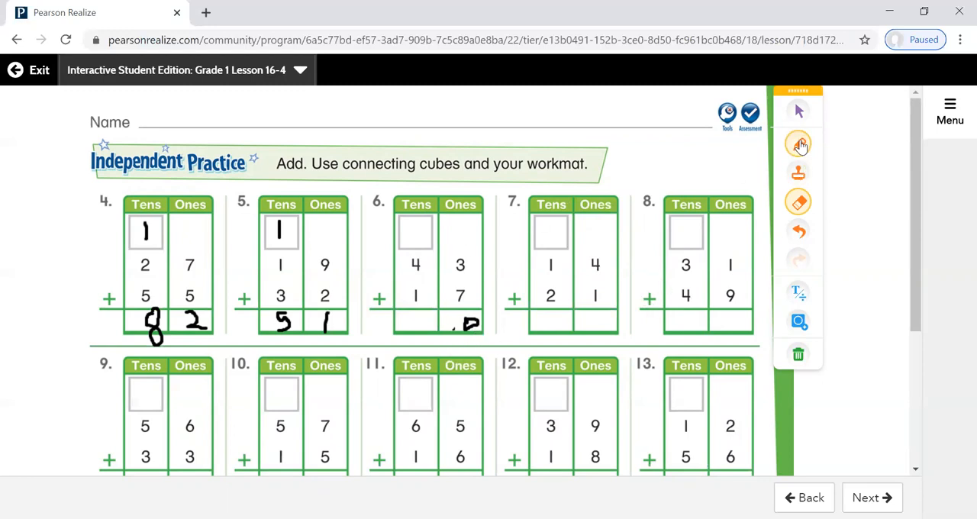
click(798, 144)
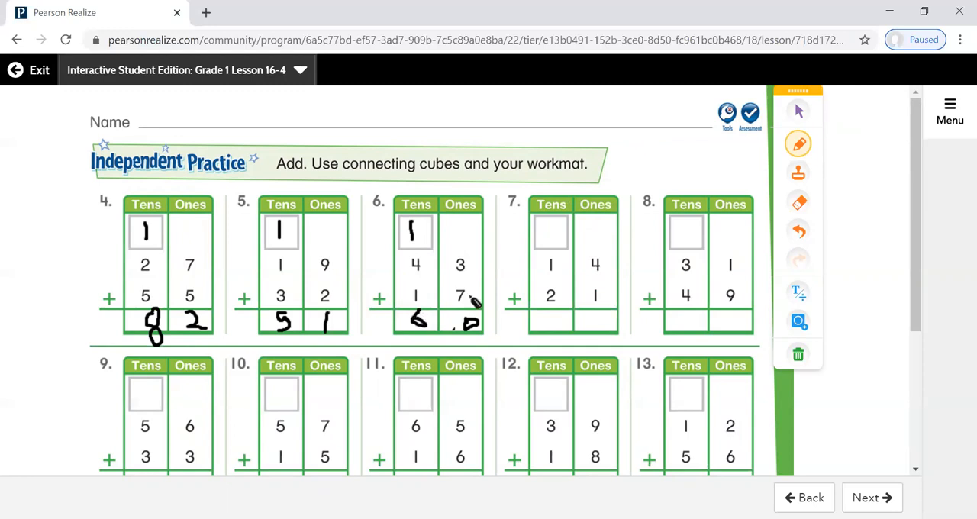
mouse_move(515, 312)
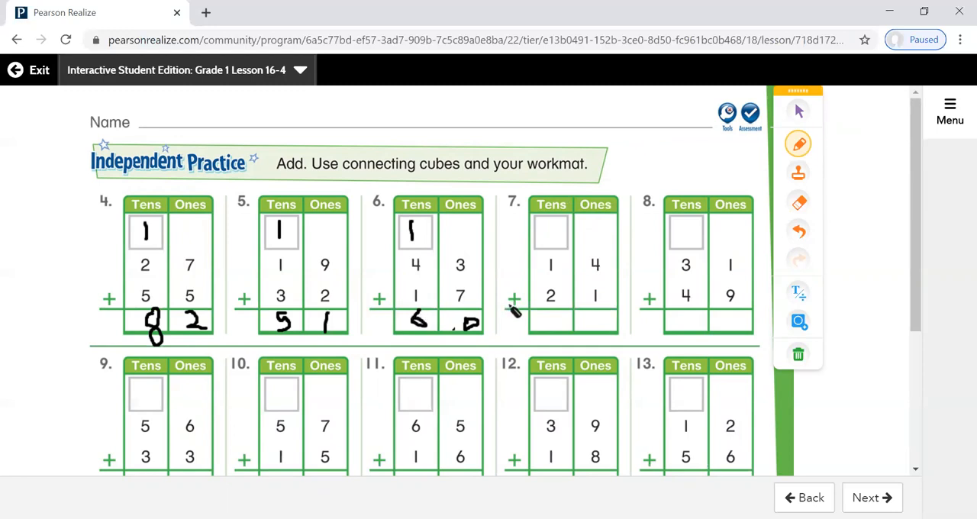
mouse_move(599, 265)
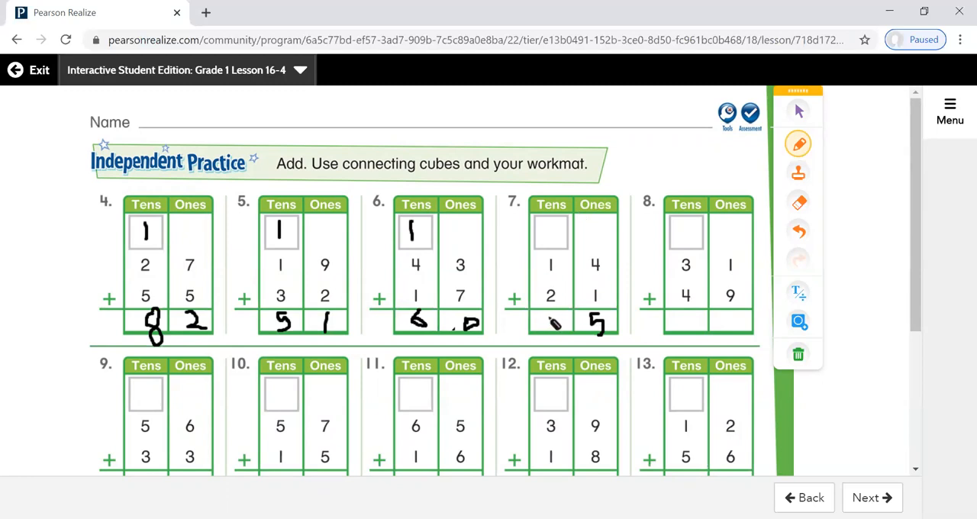
drag(545, 313, 557, 347)
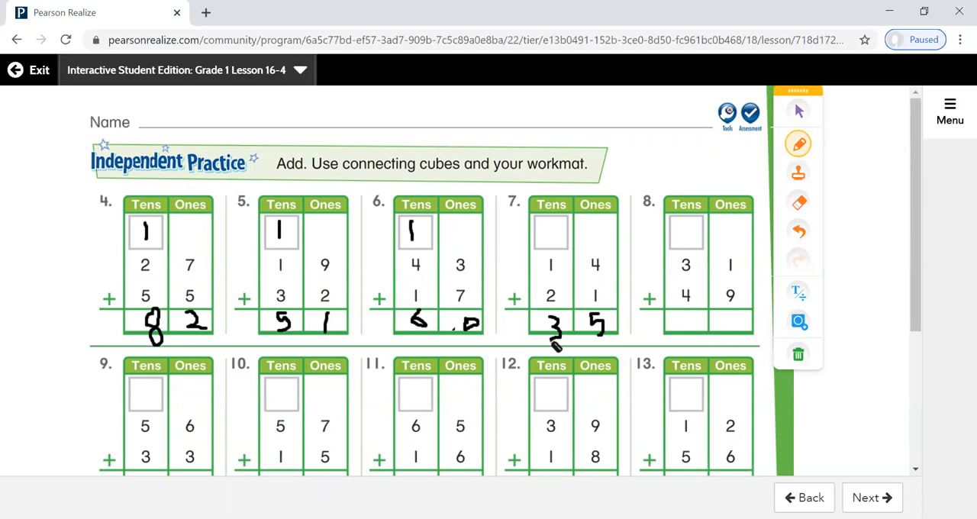
mouse_move(954, 470)
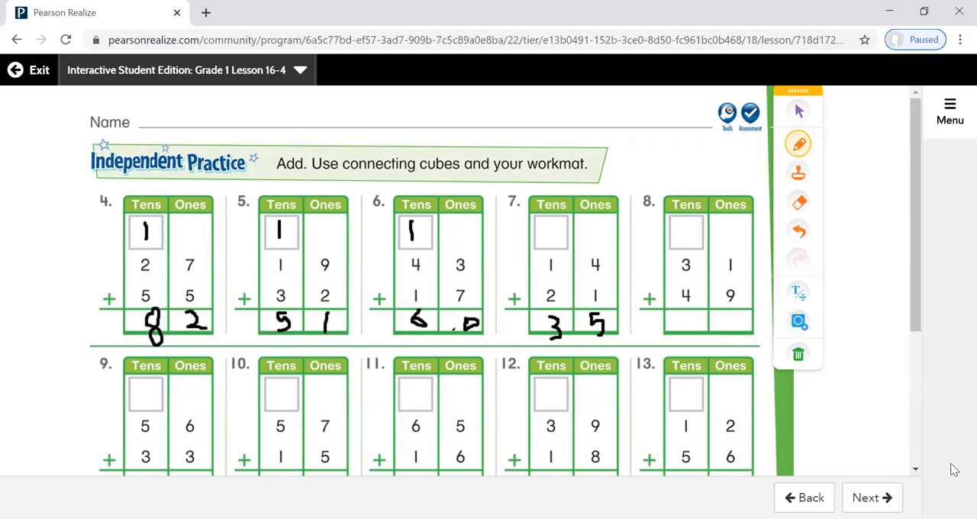
scroll(down, 3)
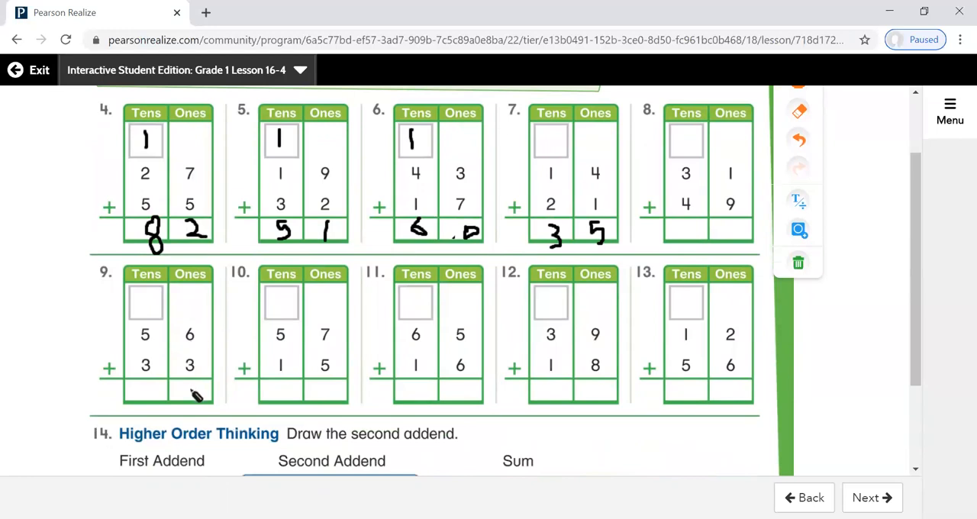
mouse_move(196, 390)
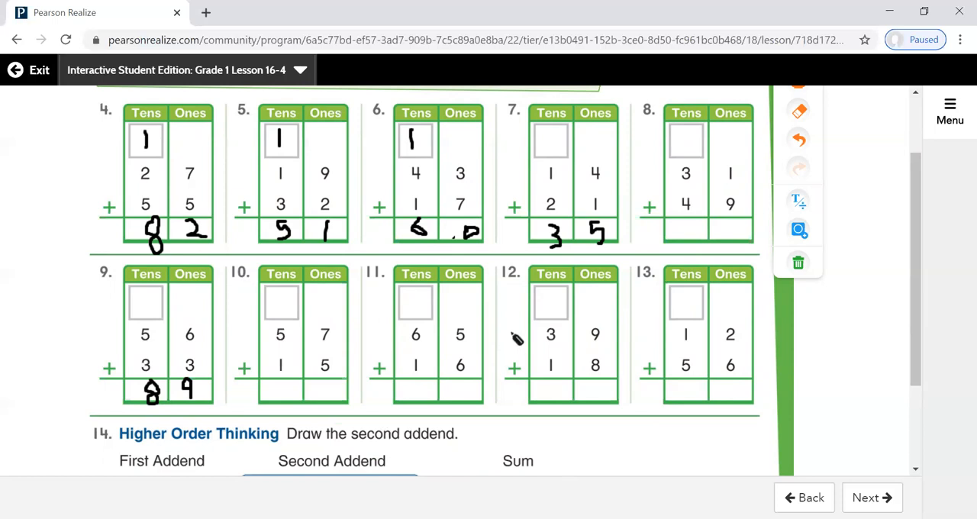
mouse_move(494, 332)
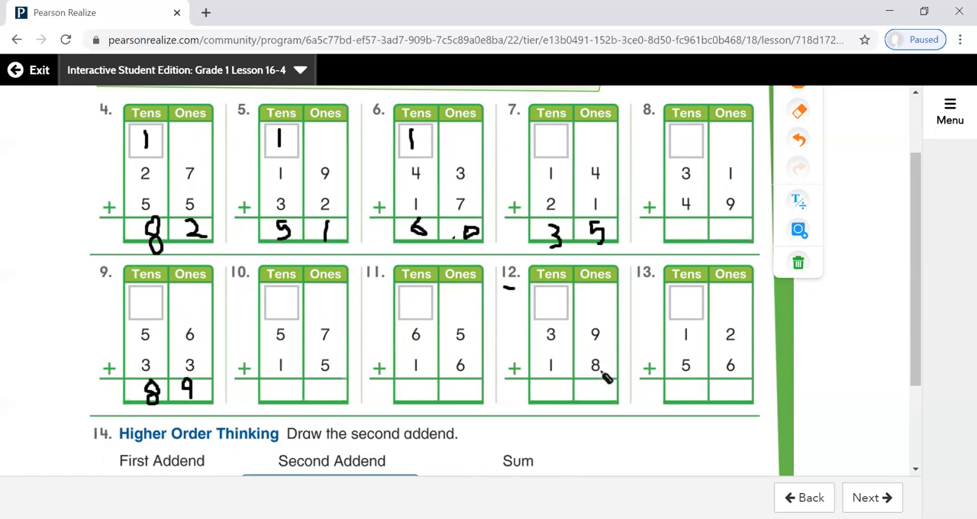
mouse_move(599, 391)
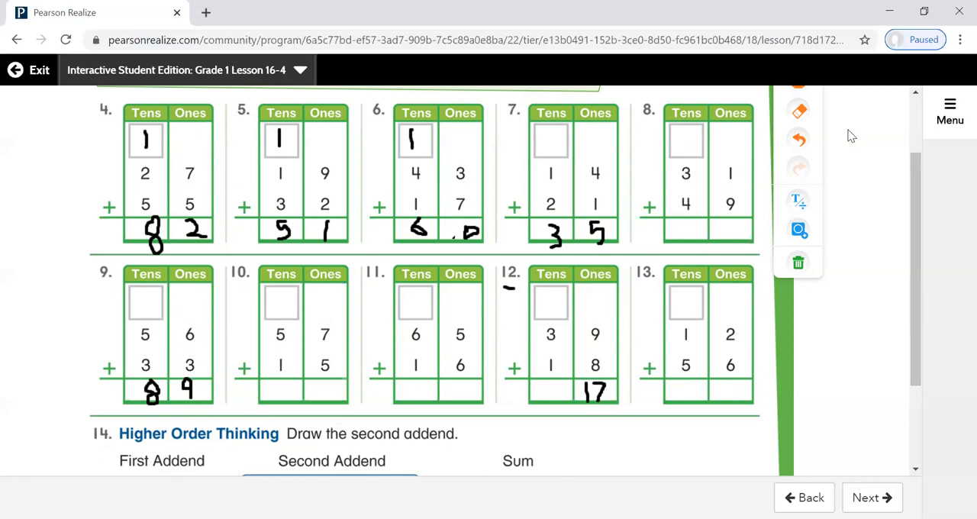
Pen in 89 for problem 9 and 57 with a carried 1 for problem 12.
click(798, 109)
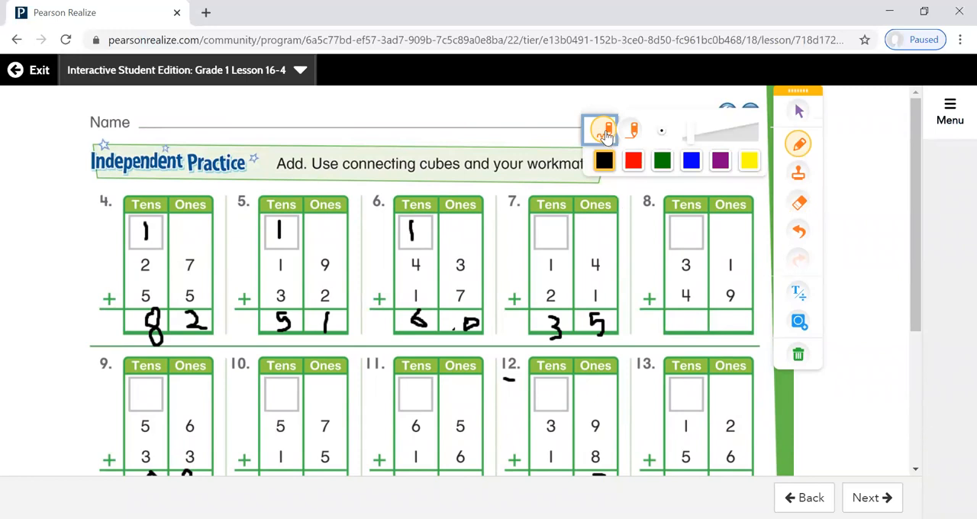
scroll(down, 3)
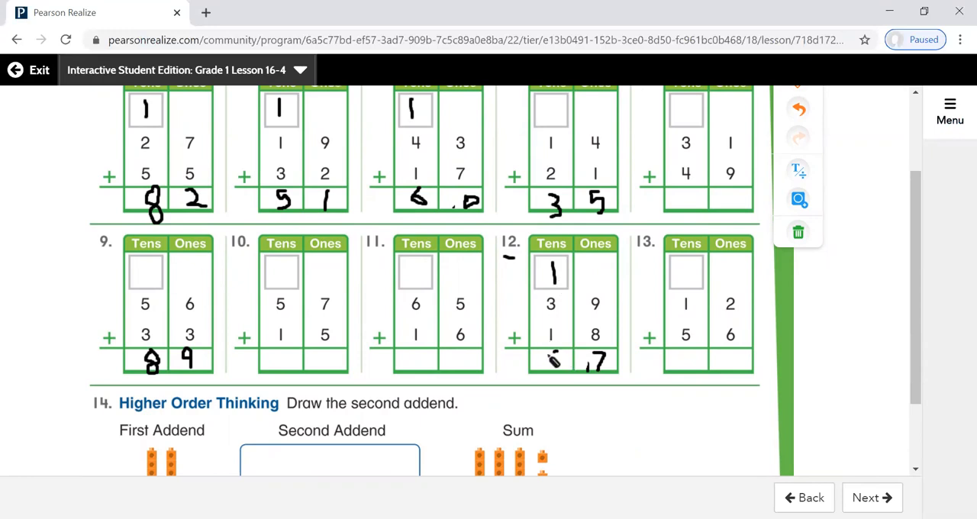
drag(541, 351, 557, 374)
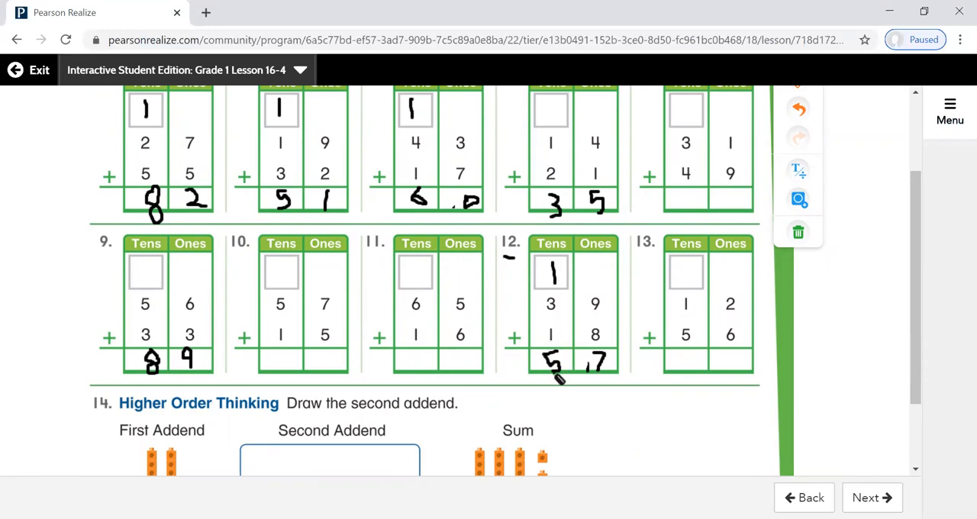